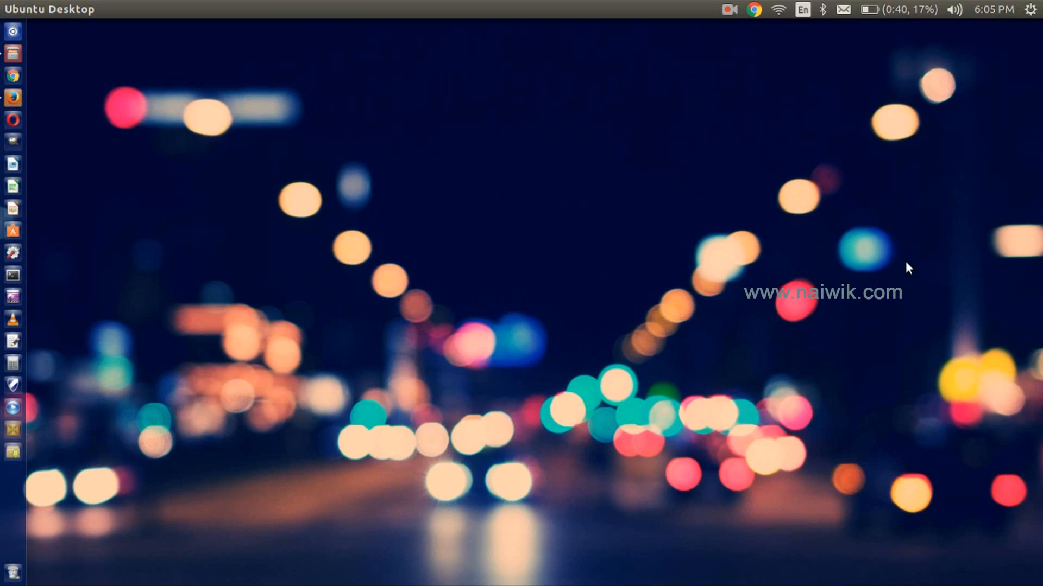
mouse_move(854, 194)
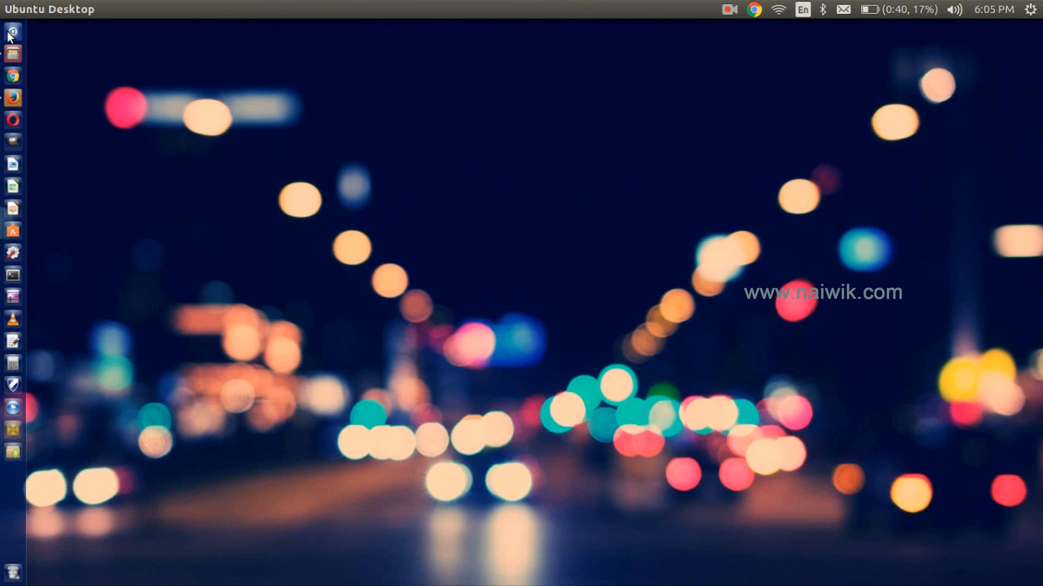
Search the Dash for OpenShot and launch OpenShot Video Editor
click(12, 32)
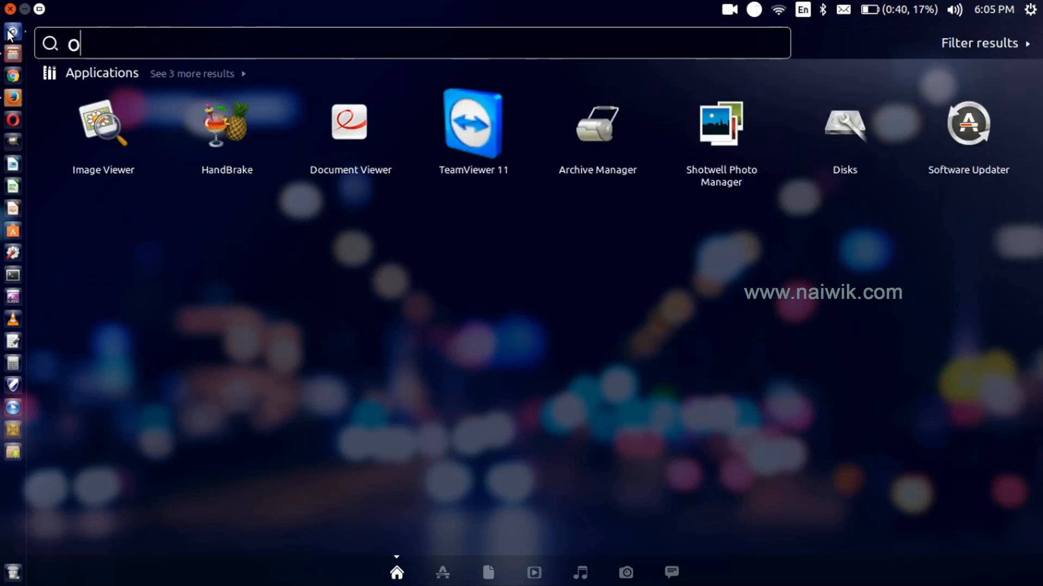
text(pe)
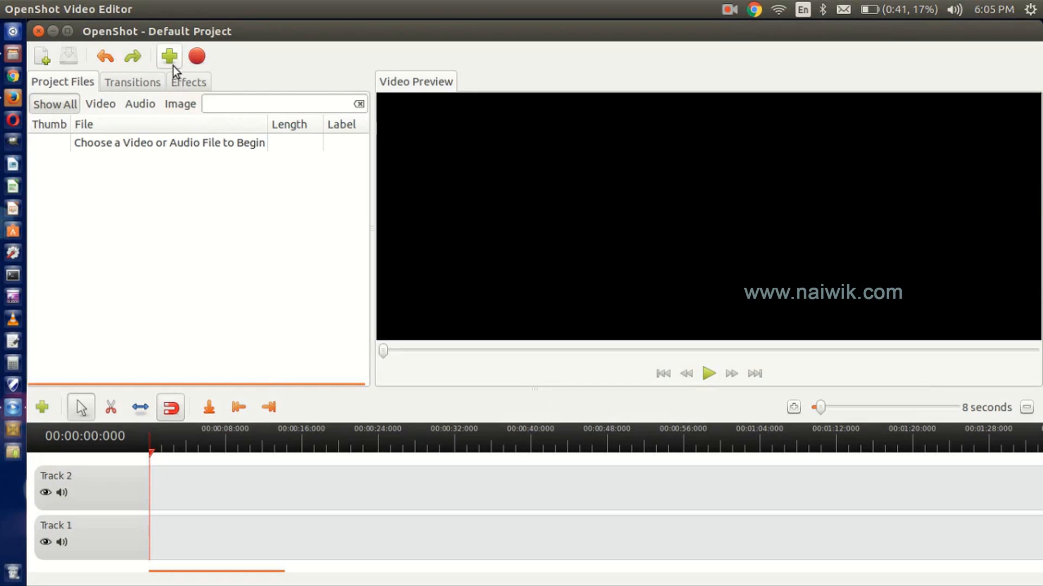
Import the cow-milking video from the Downloads folder into the project
click(168, 55)
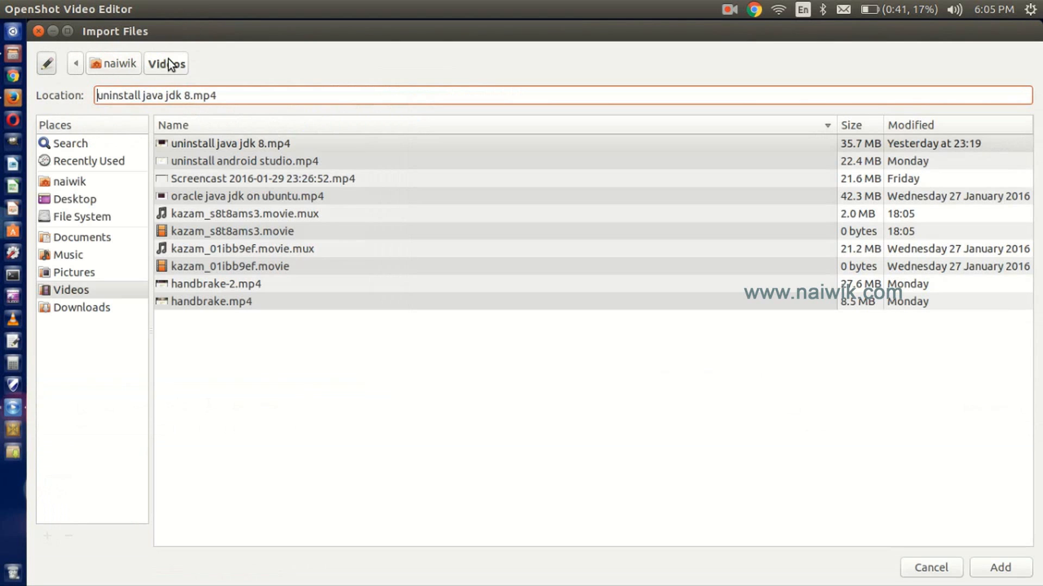
mouse_move(102, 189)
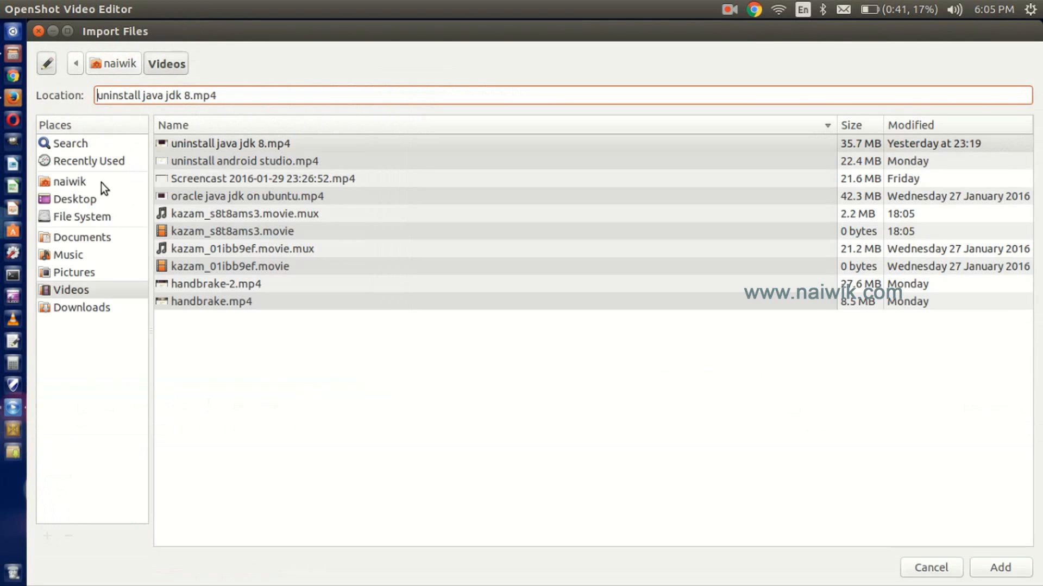
click(82, 307)
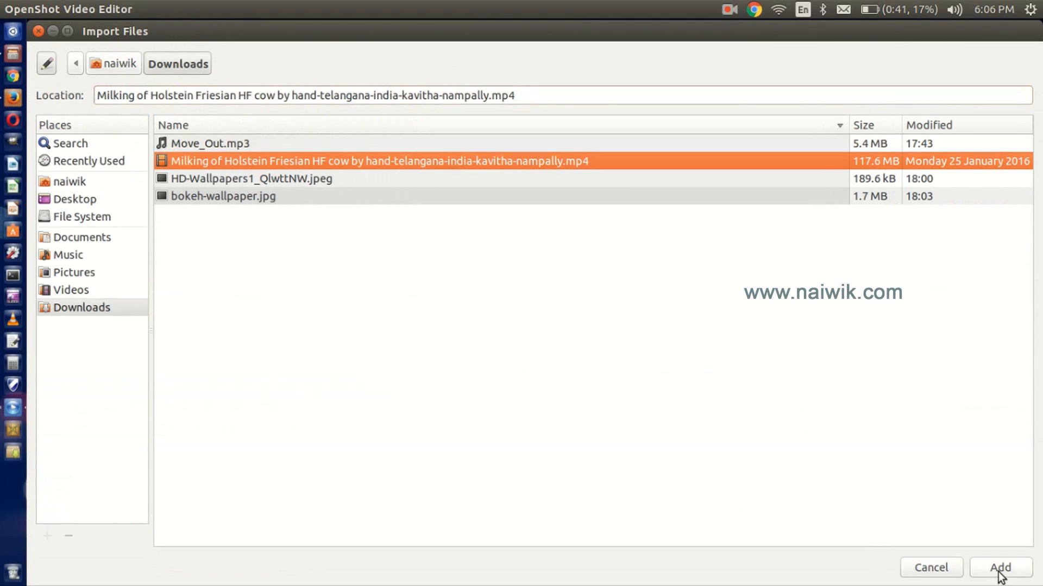
click(999, 567)
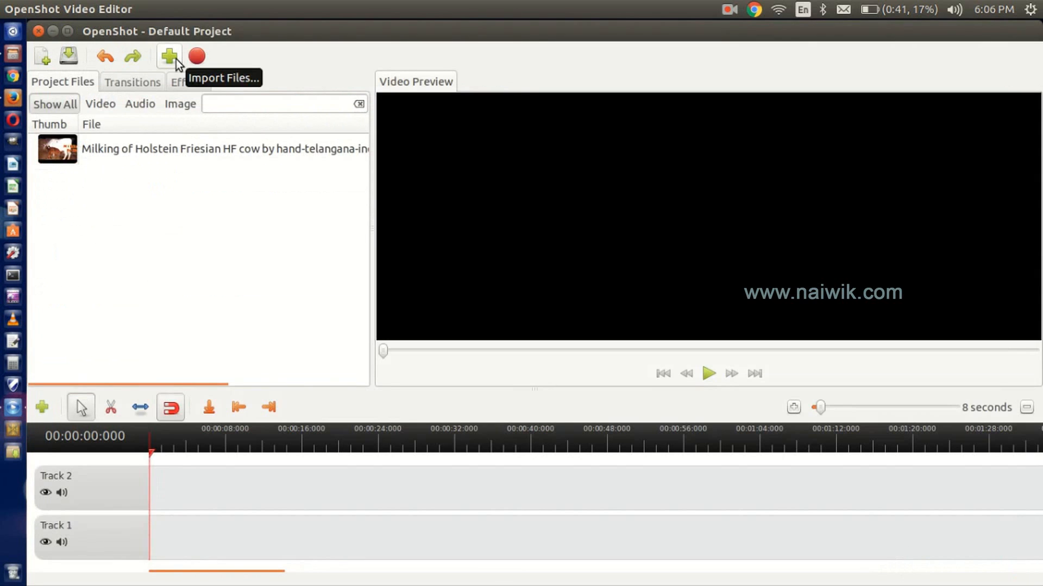
Import Move_Out.mp3 and the HD-Wallpapers image from Downloads into the project
click(170, 55)
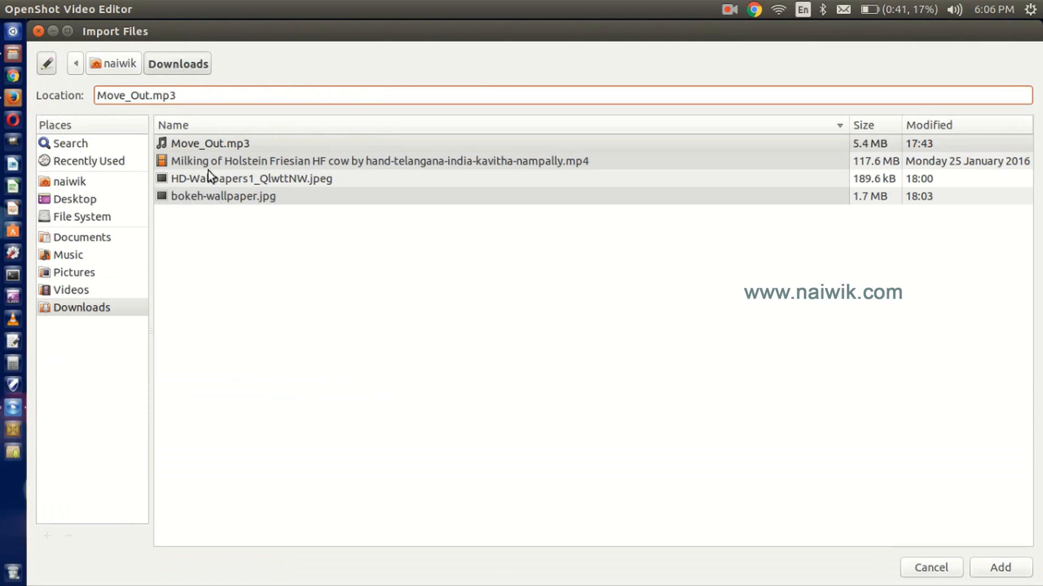
click(210, 143)
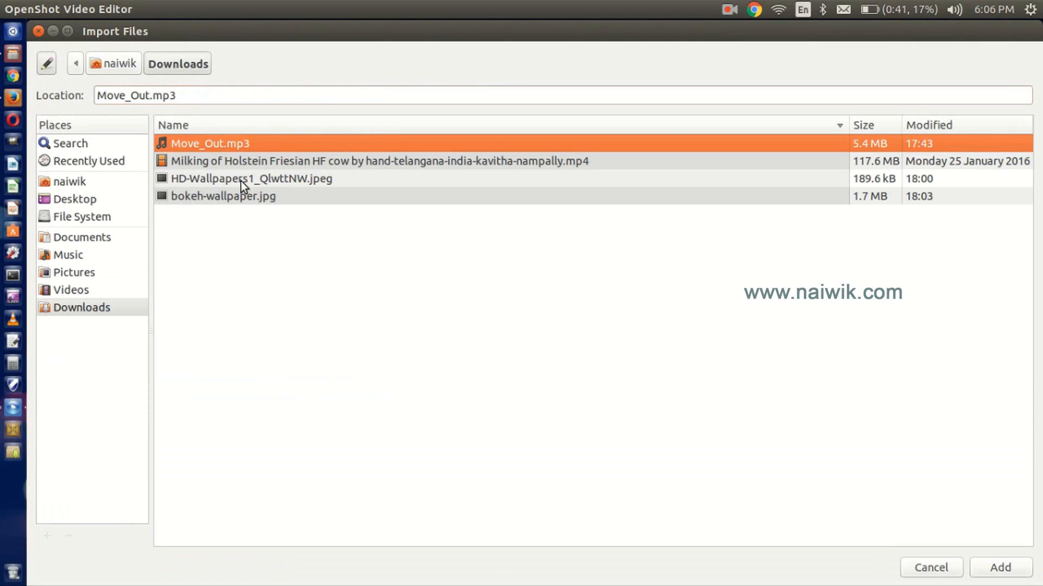
click(251, 178)
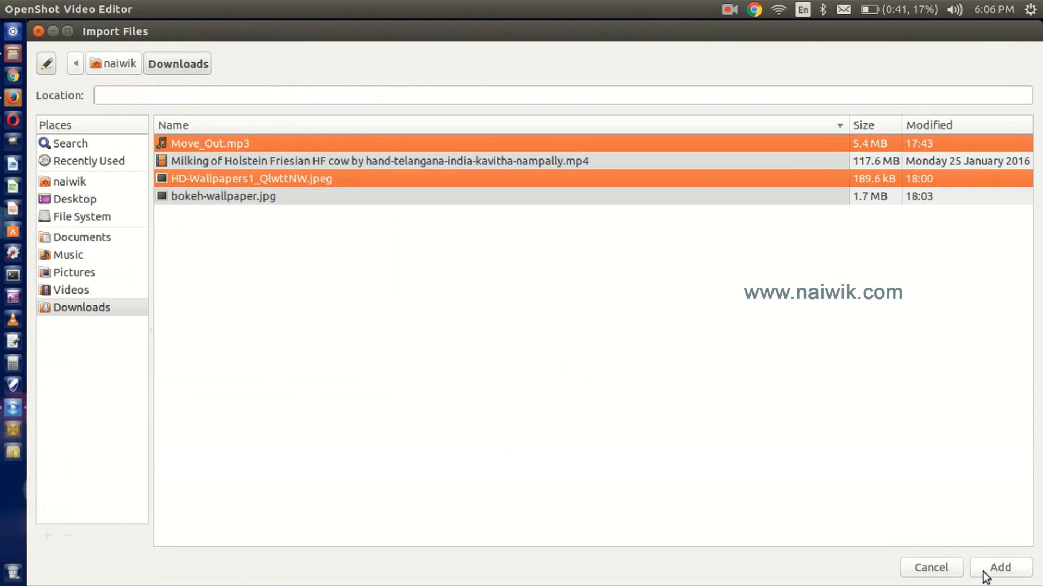
click(999, 567)
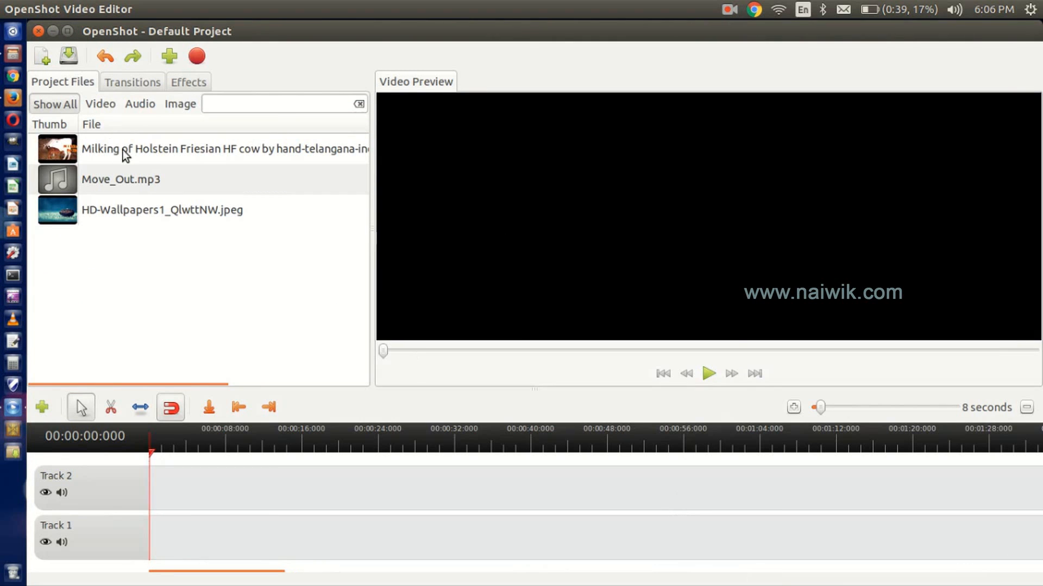
Drag the cow-milking video onto Track 1 and briefly play its preview
click(200, 149)
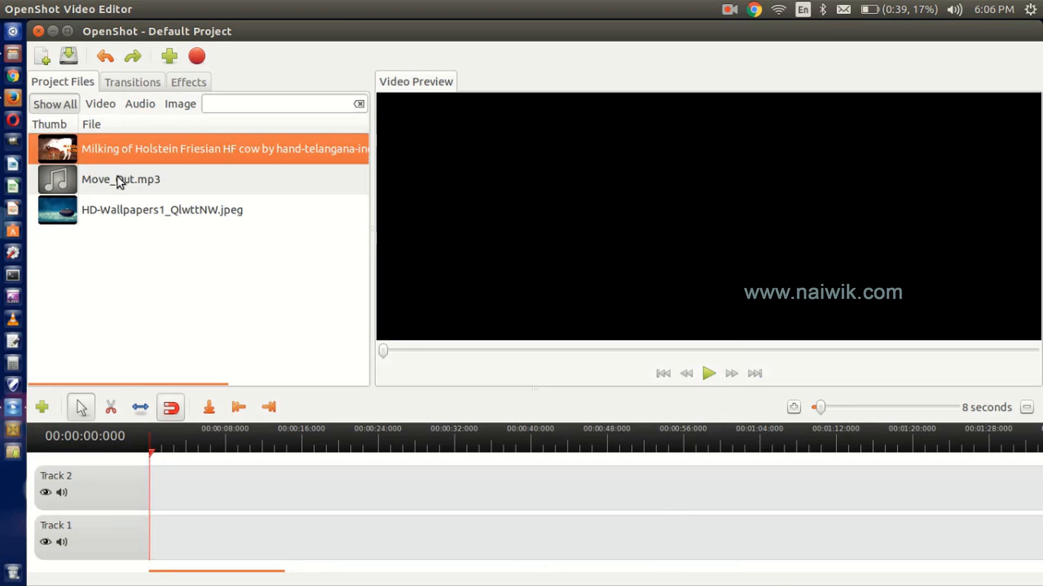
mouse_move(251, 160)
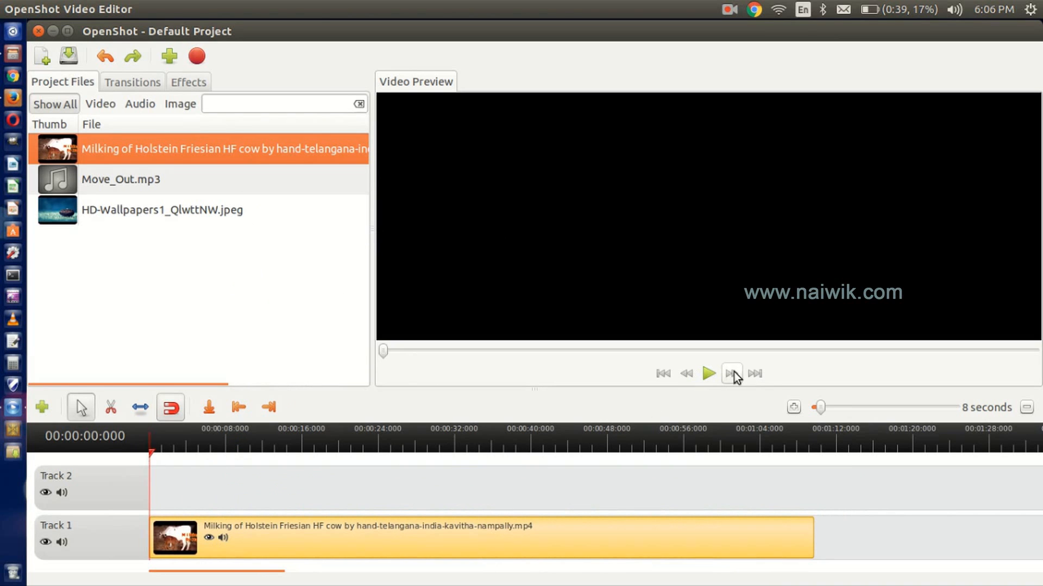
click(707, 373)
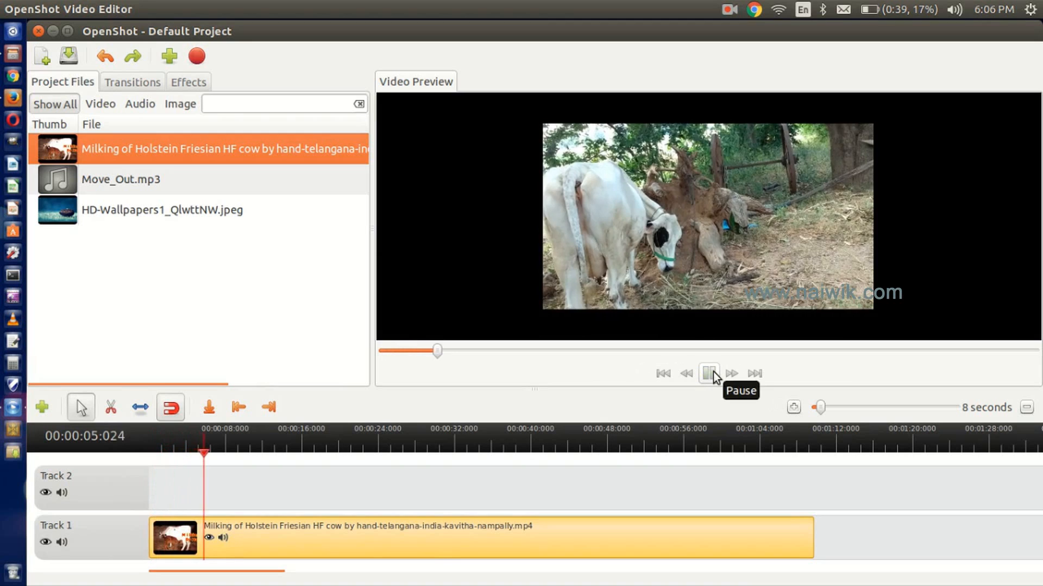
click(708, 373)
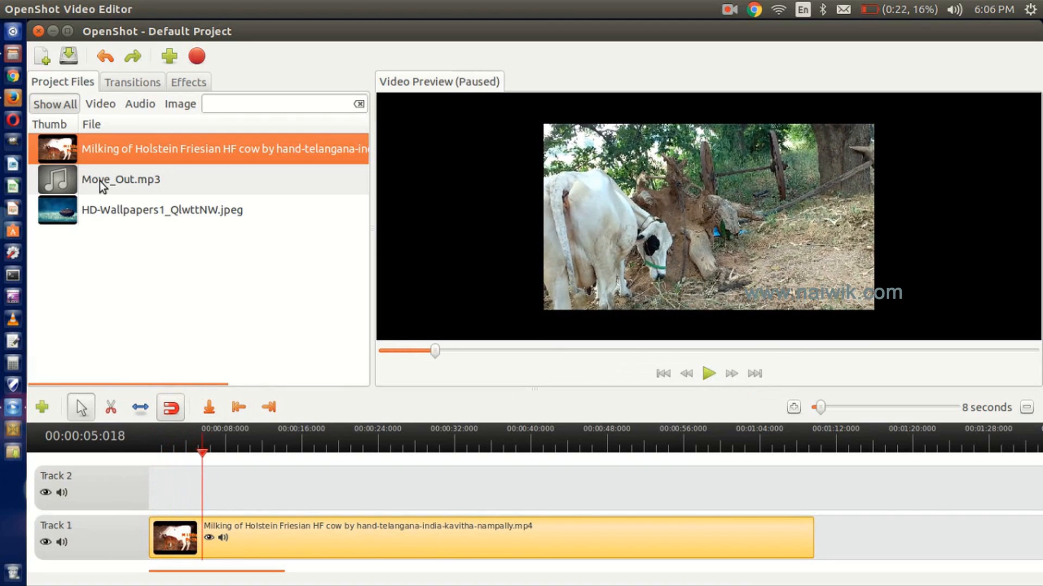
Drag Move_Out.mp3 onto Track 2, mute the cow video clip and replay the preview
click(200, 179)
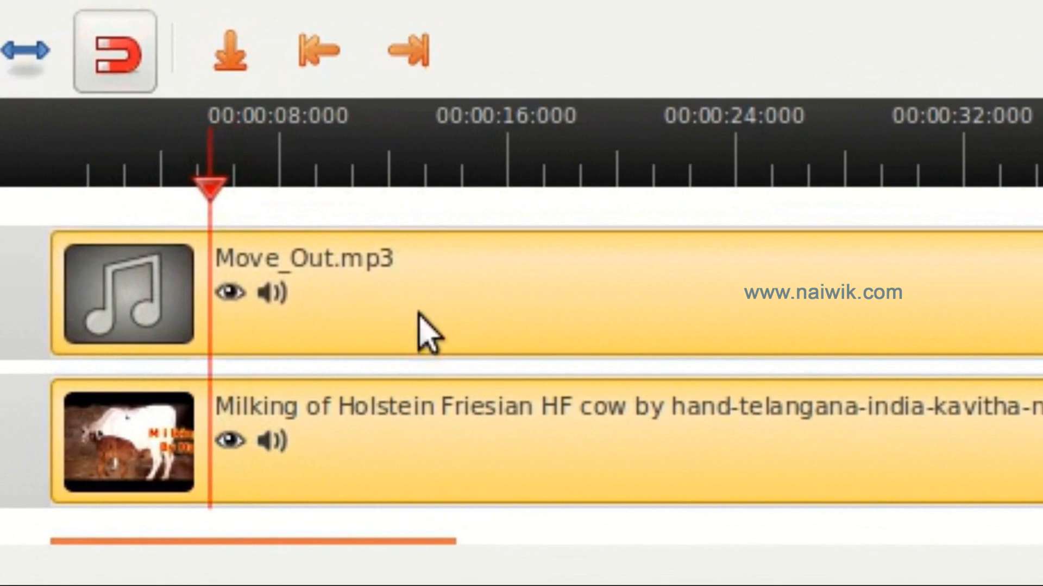
mouse_move(279, 458)
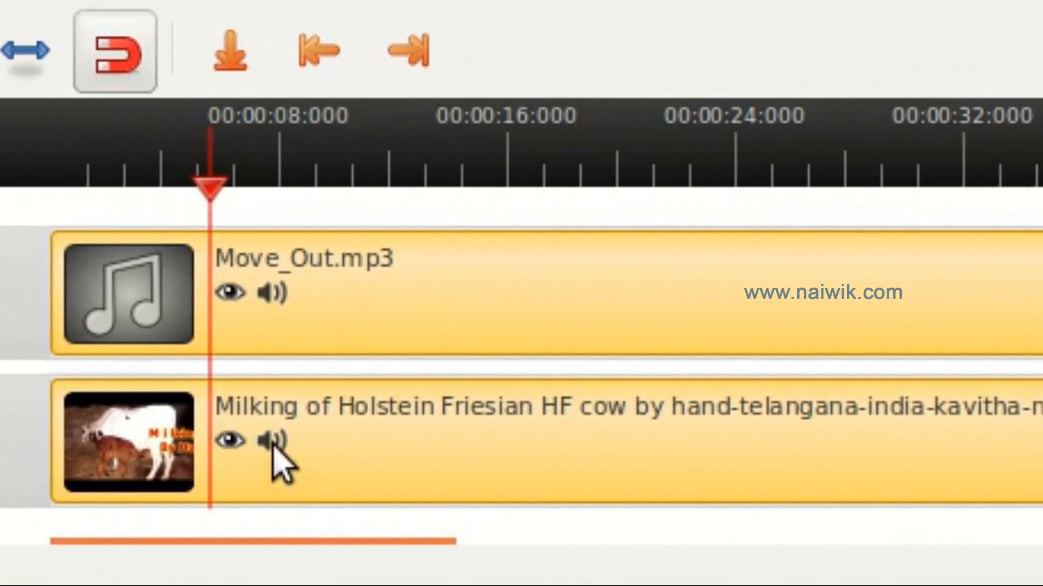
click(270, 442)
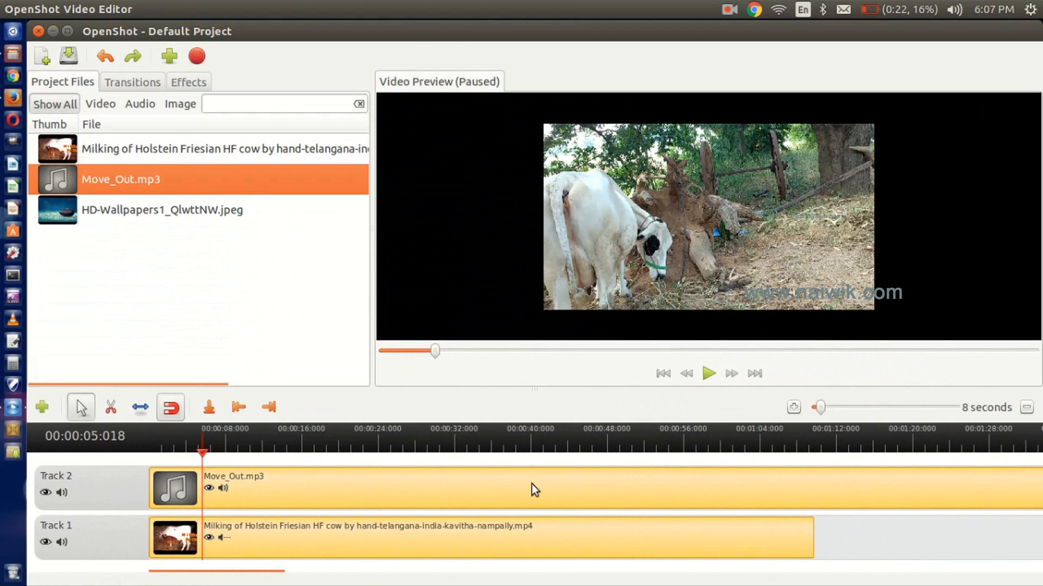
mouse_move(160, 442)
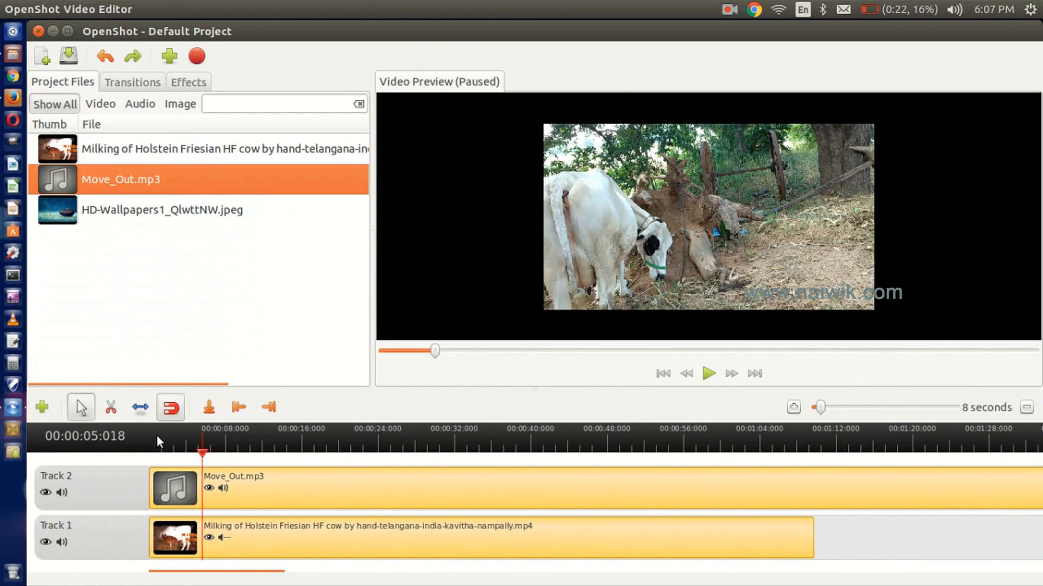
click(709, 372)
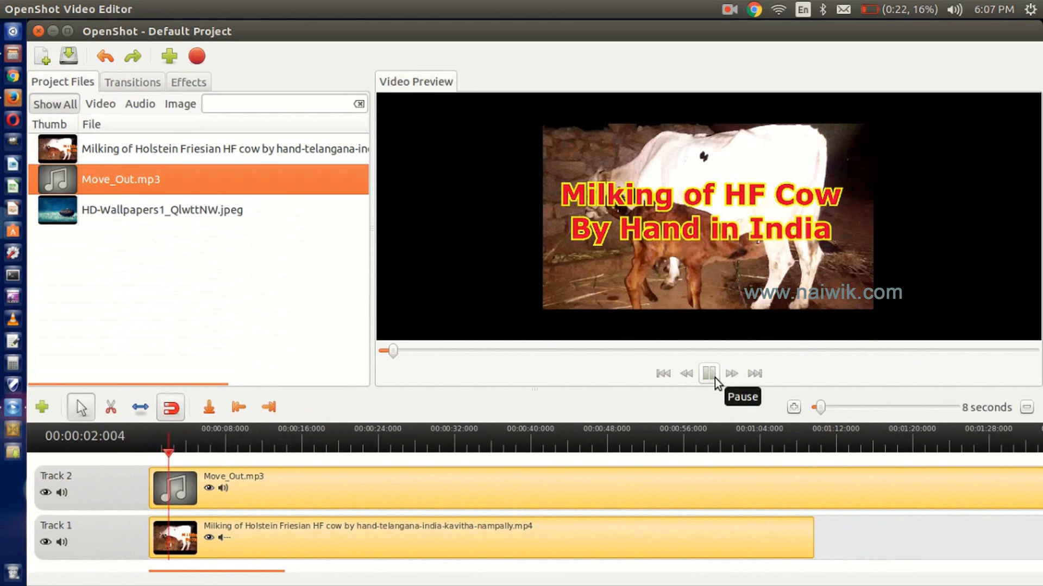
click(708, 373)
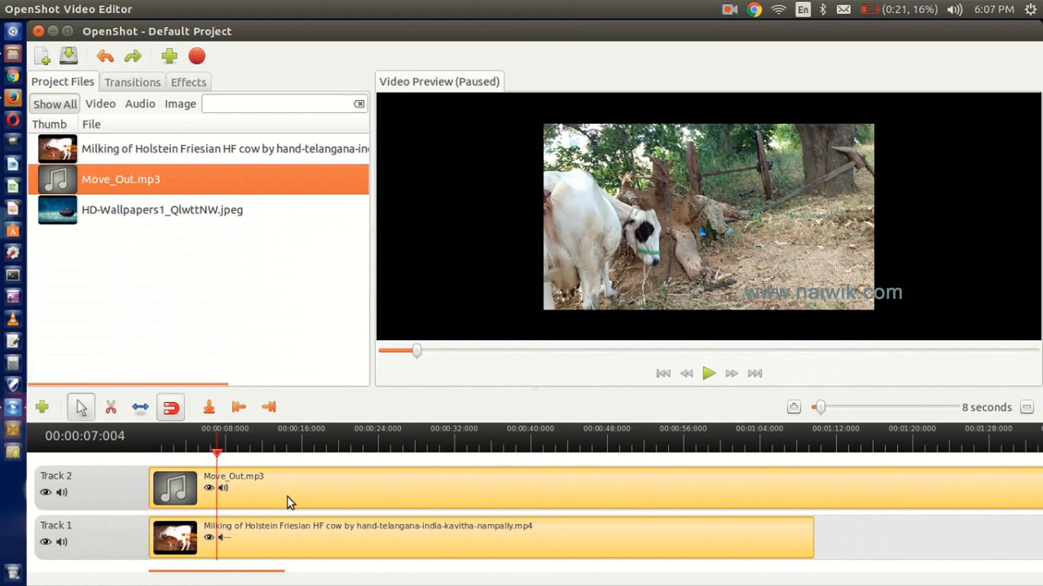
Remove the Move_Out.mp3 clip from Track 2 via its context menu
right_click(289, 492)
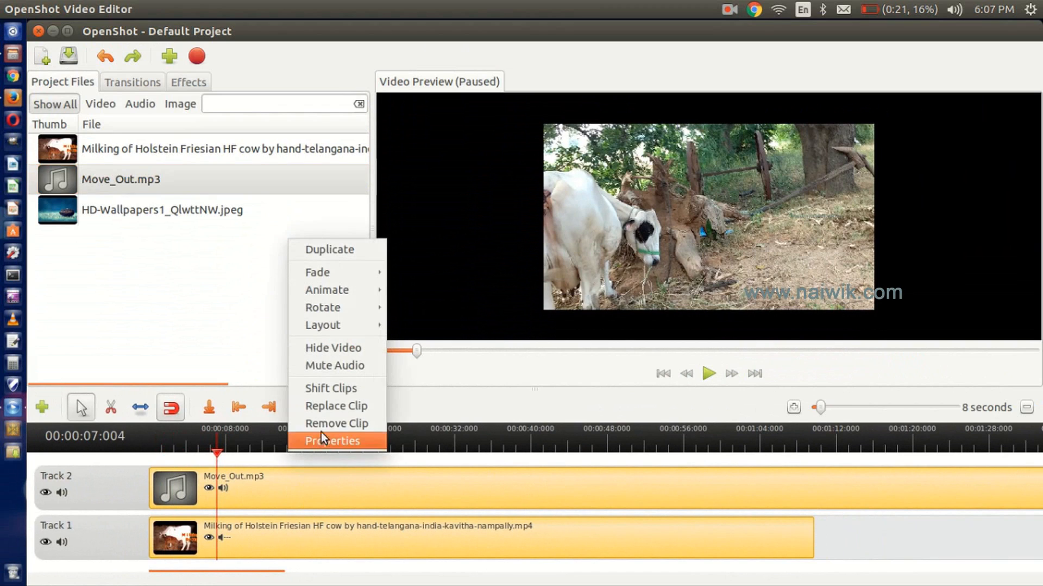
mouse_move(336, 424)
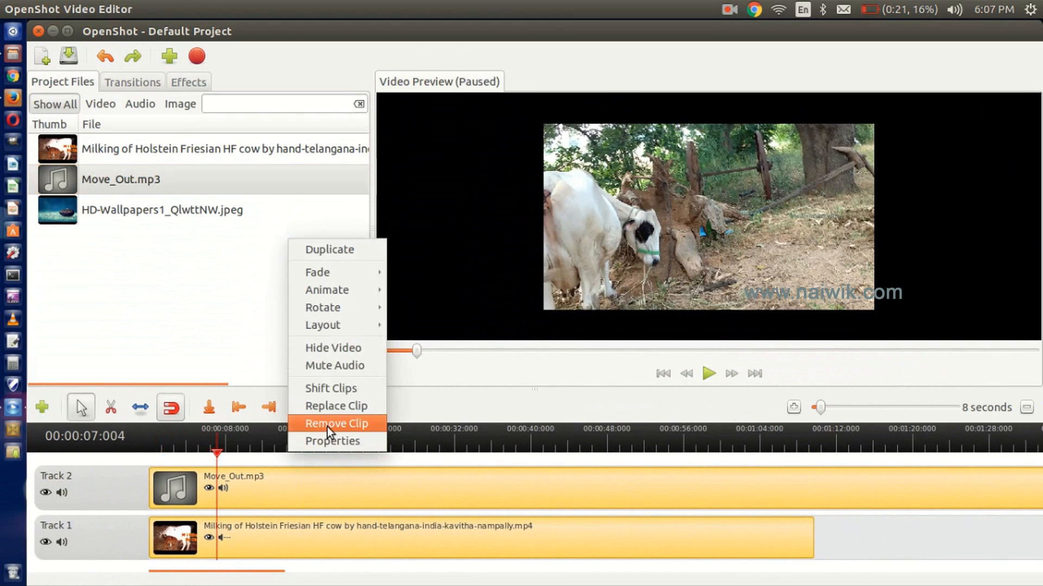
click(336, 423)
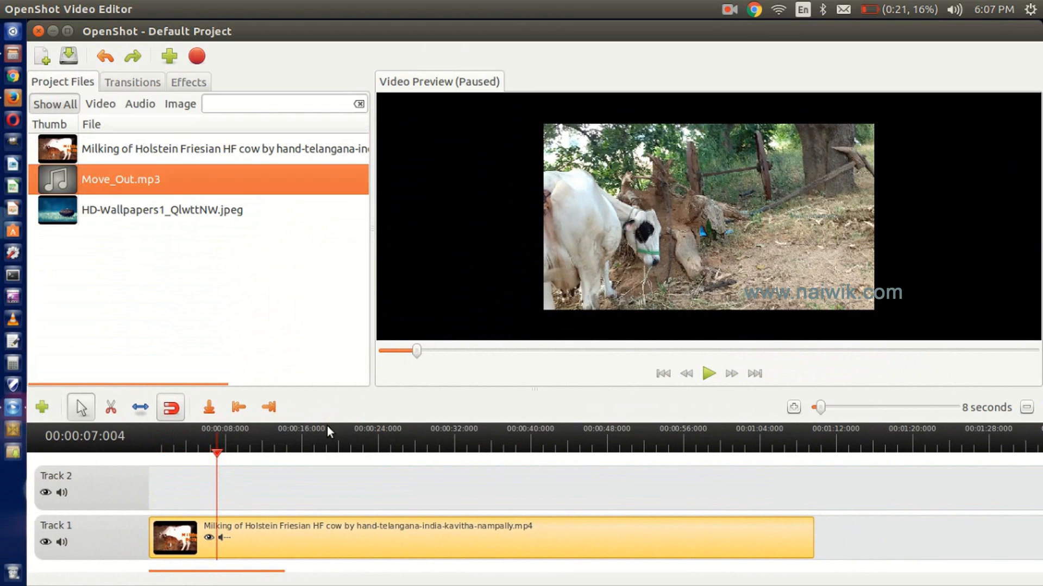
mouse_move(301, 484)
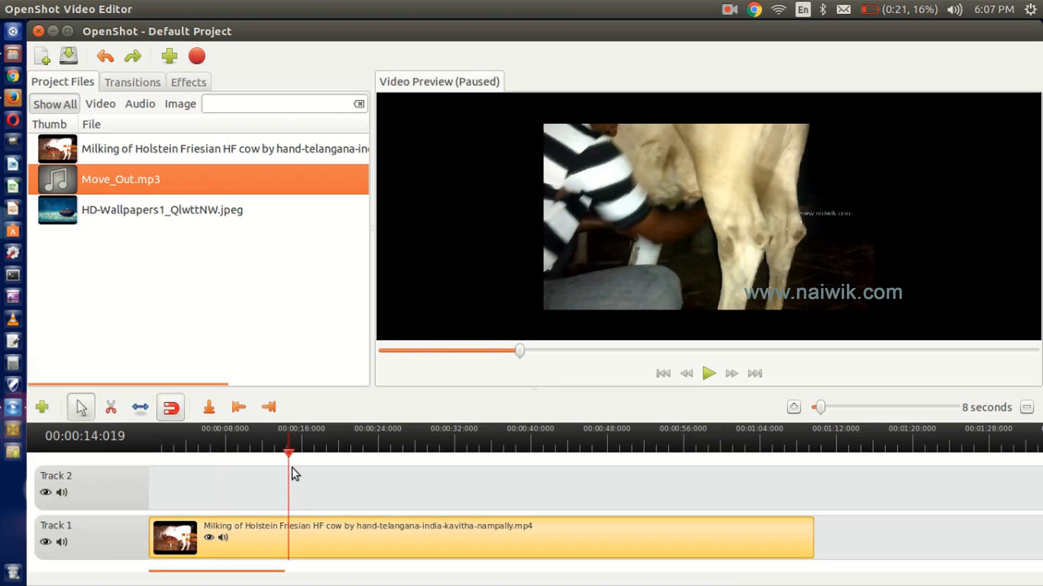
mouse_move(111, 407)
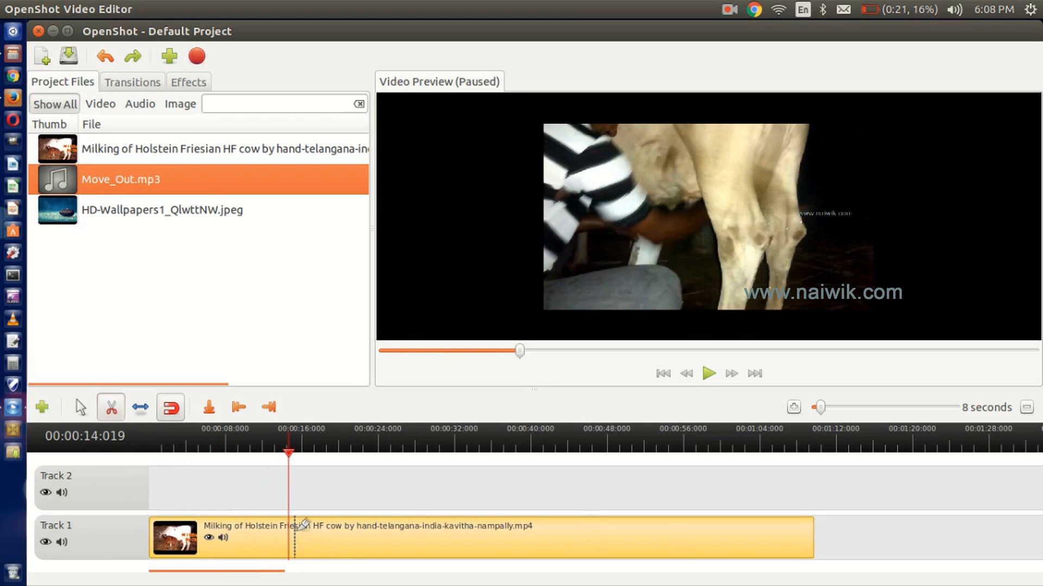
Cut the cow video clip at the 14-second mark with the Razor tool
click(80, 407)
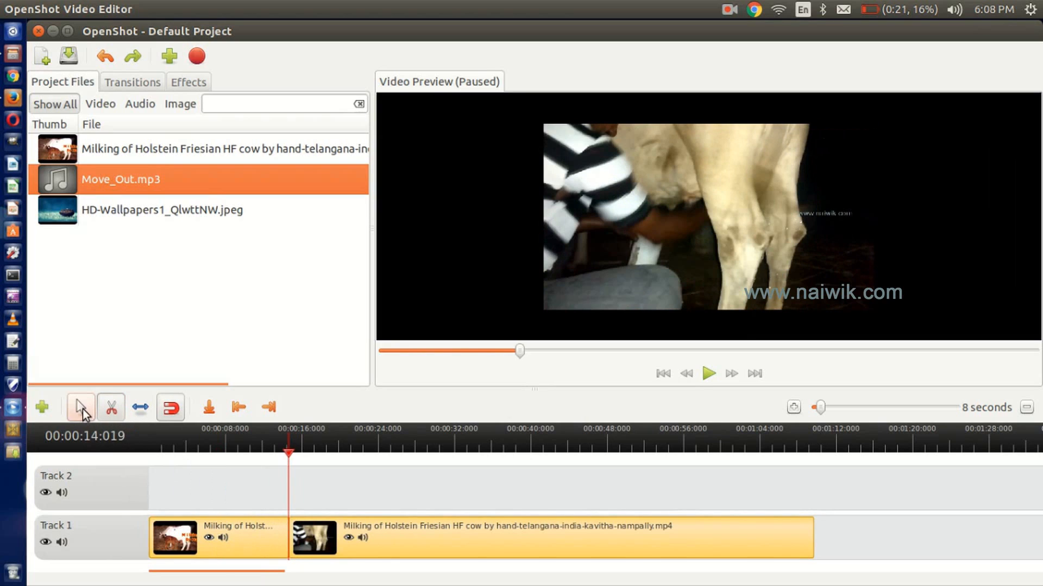
mouse_move(395, 551)
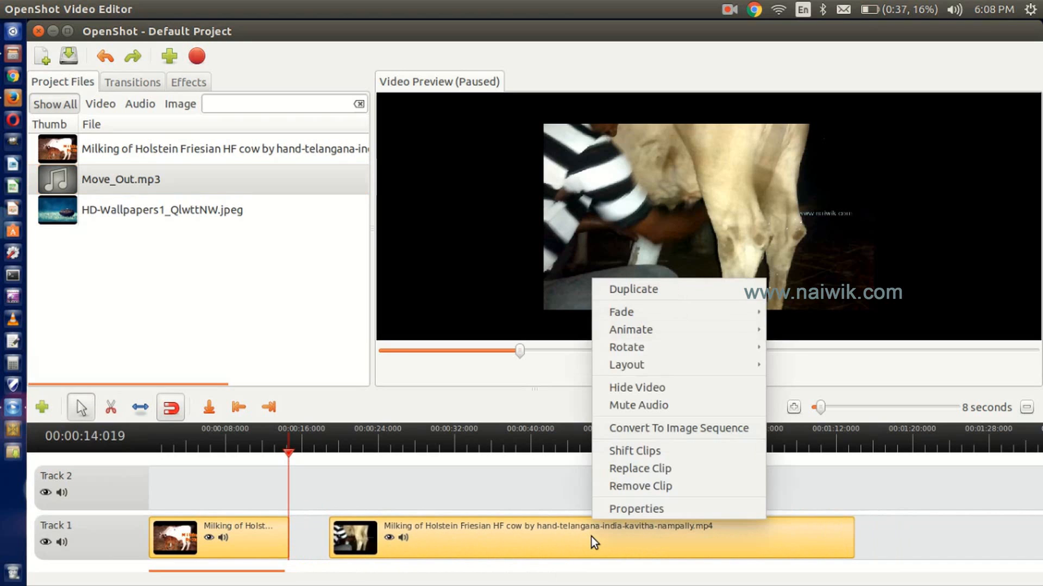
Set the later cow clip's Out point to 30.00 seconds in Clip Properties and apply it
click(635, 509)
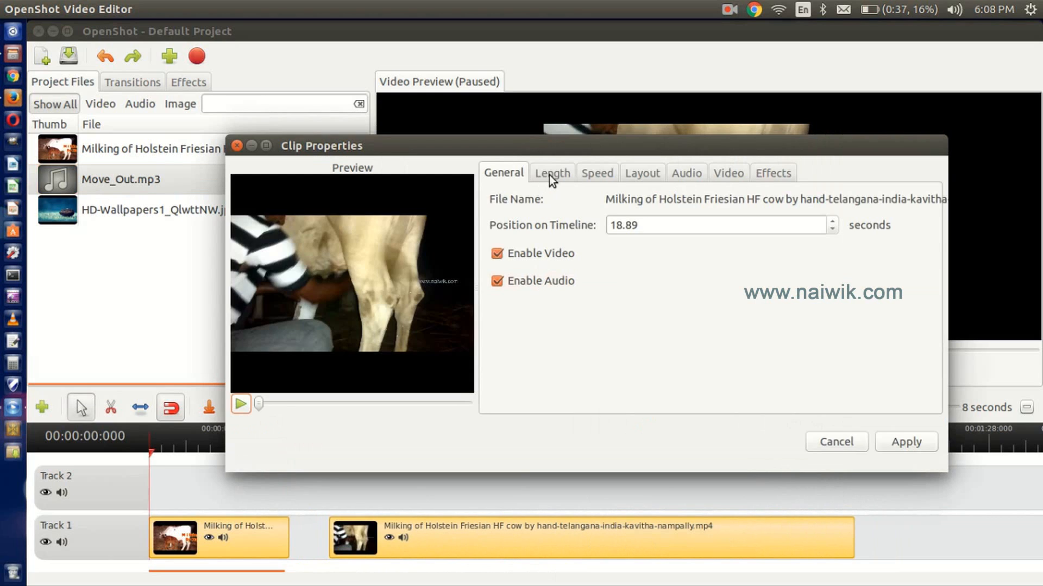
click(551, 173)
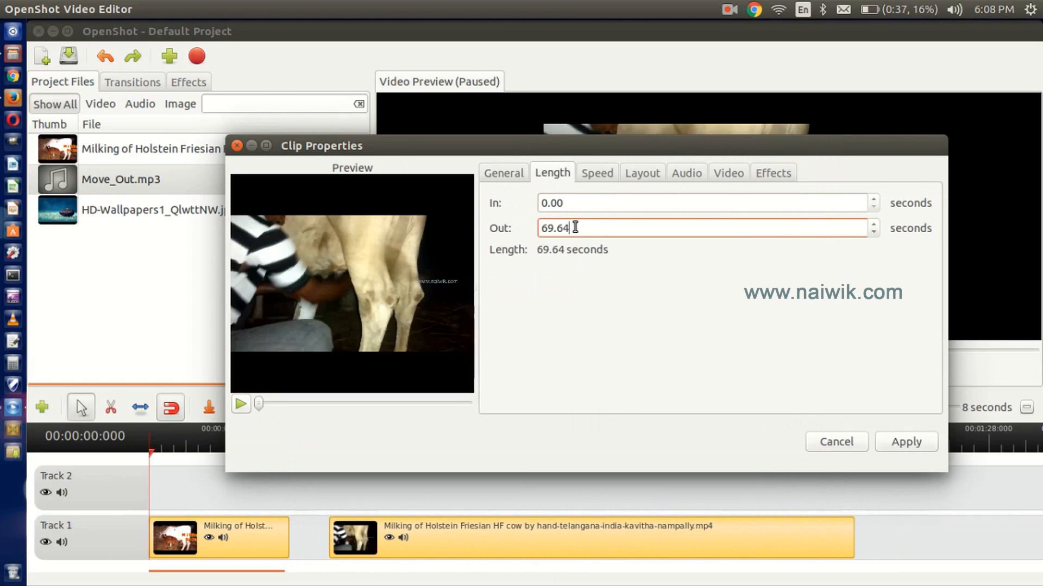
text(30.00)
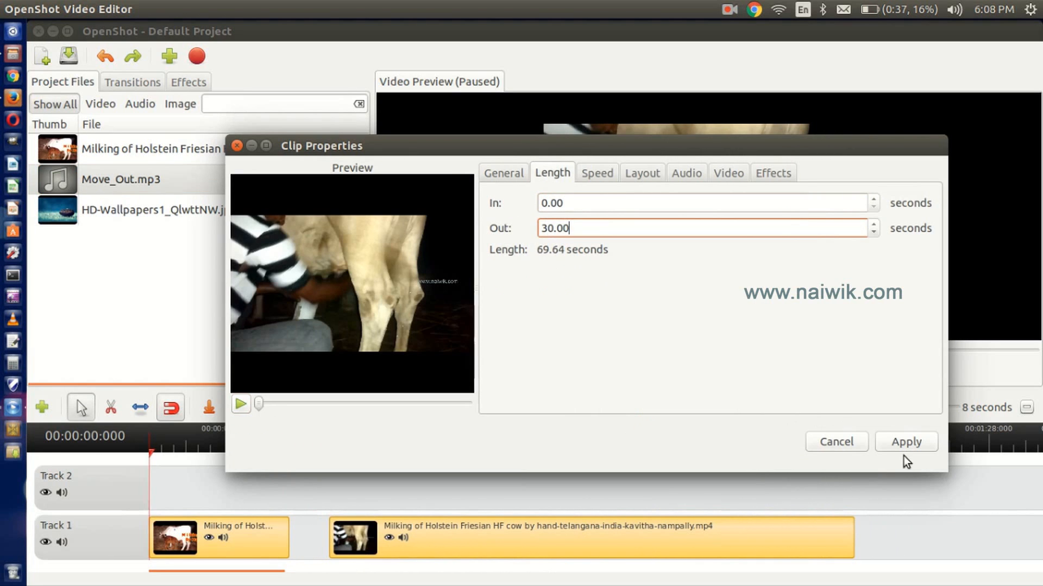
click(906, 442)
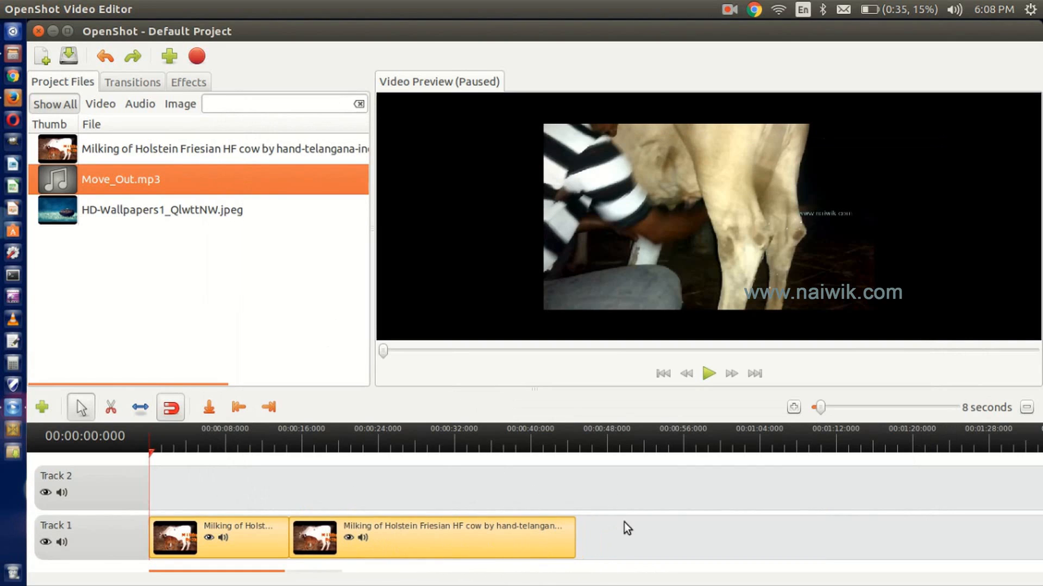
mouse_move(594, 511)
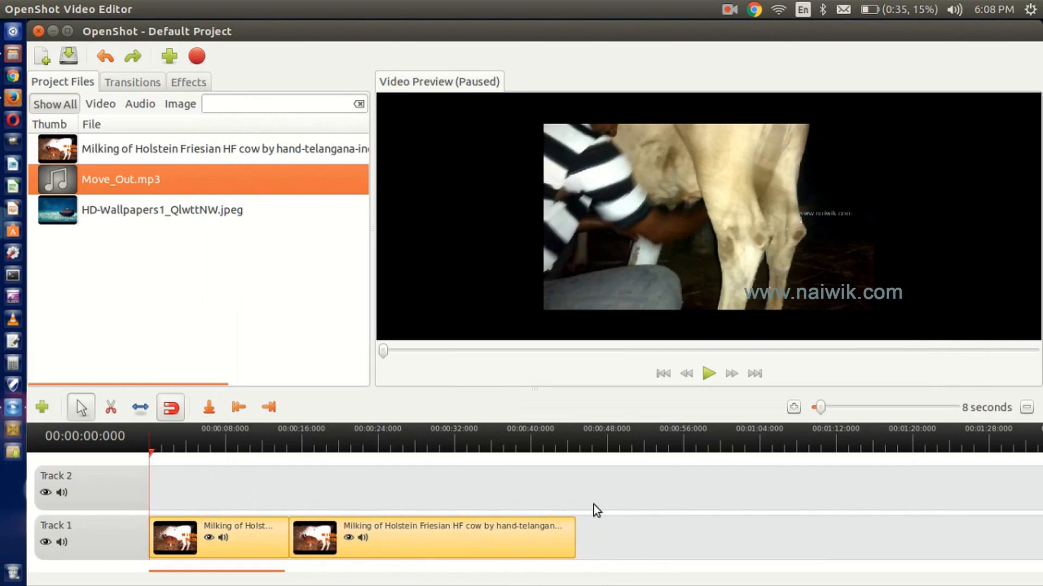
mouse_move(584, 451)
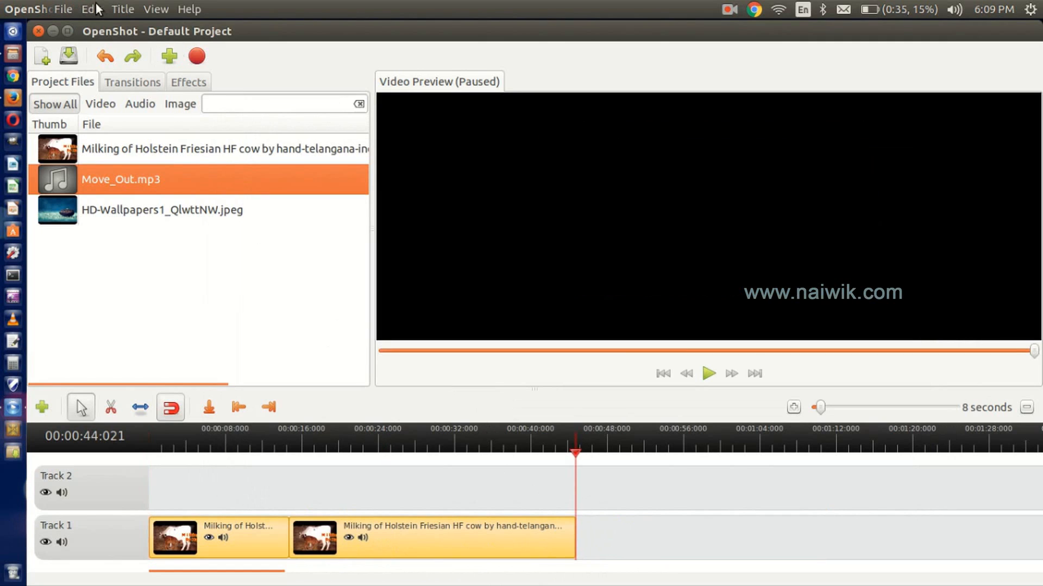
mouse_move(123, 9)
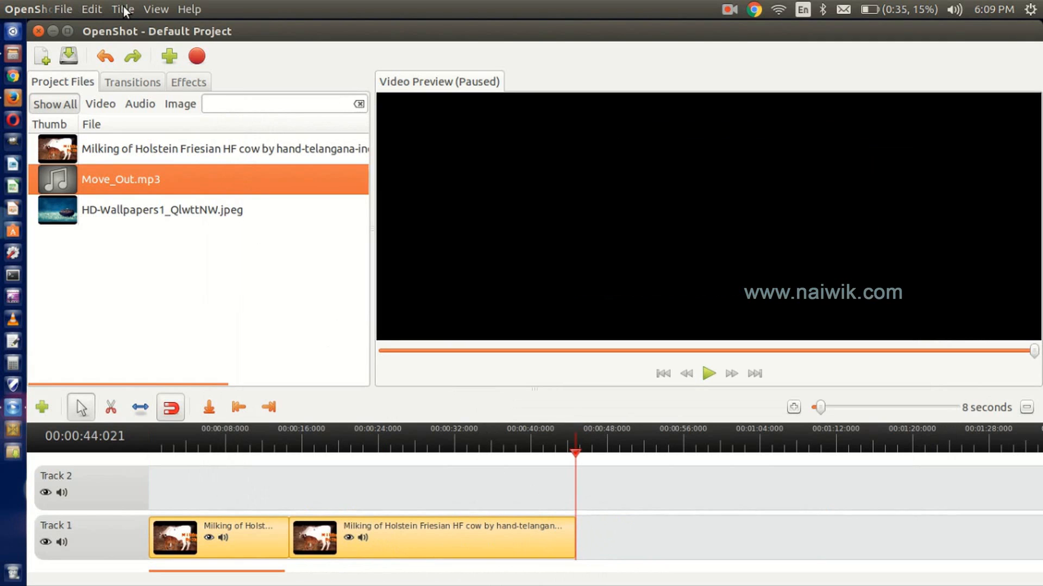
Start a new static title and choose the Oval 2 template
click(123, 9)
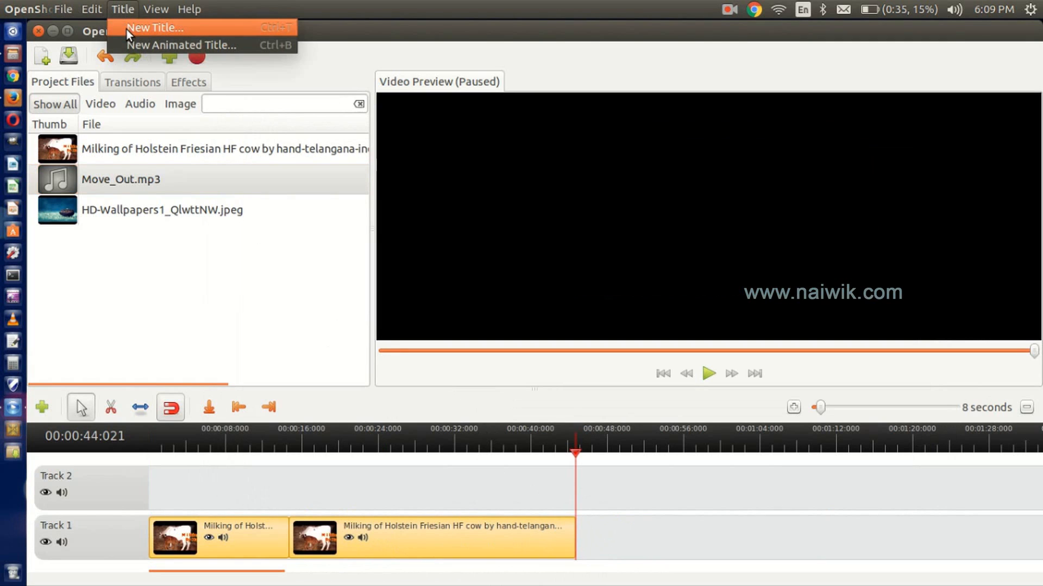
click(155, 27)
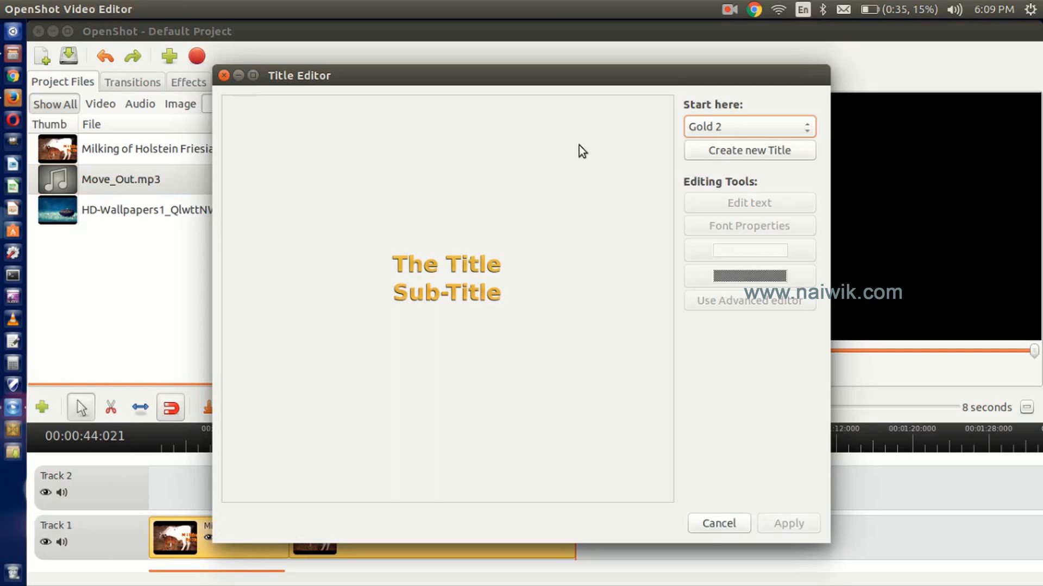
click(747, 126)
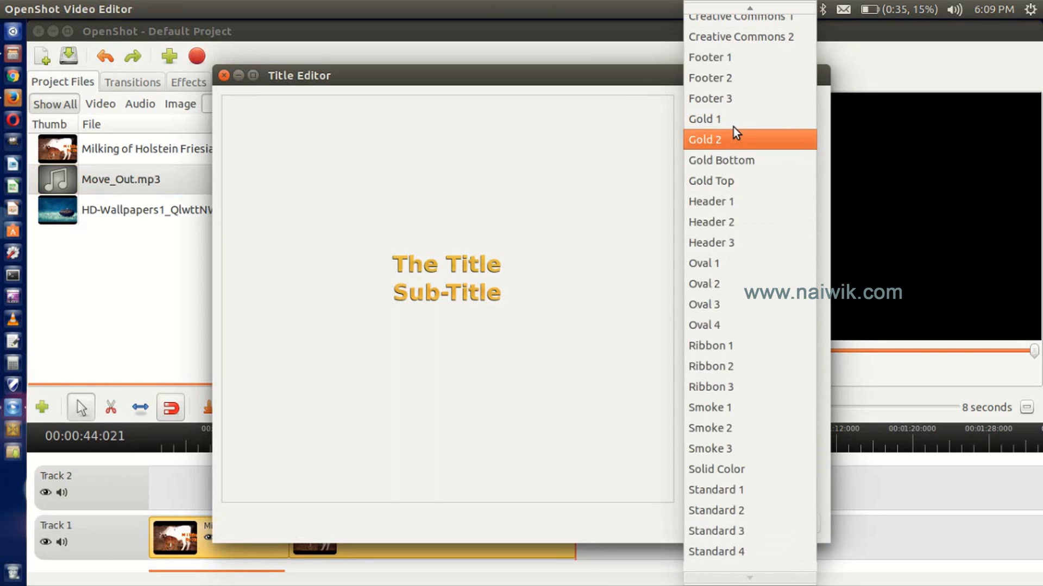
mouse_move(749, 58)
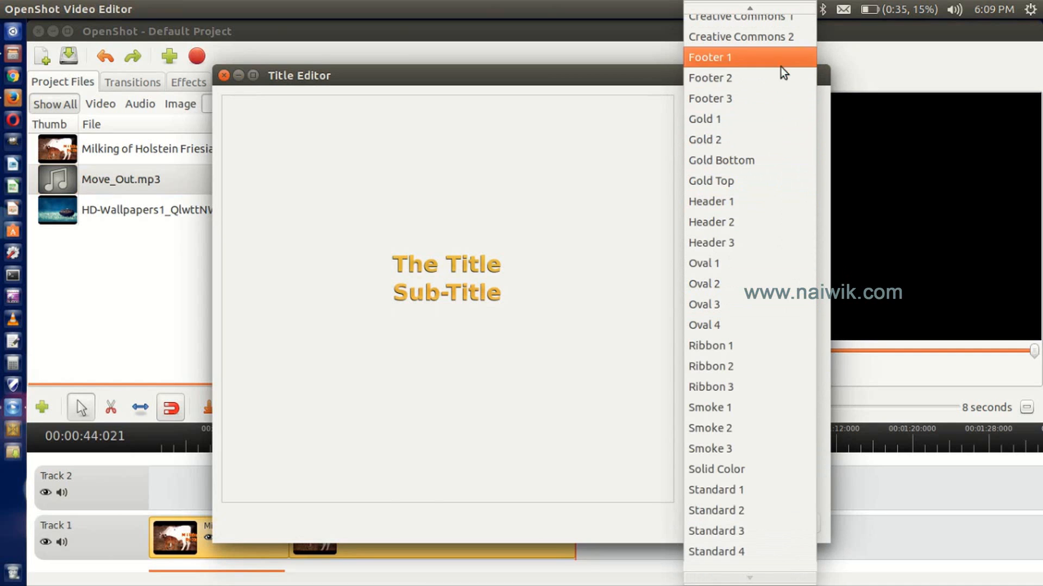
mouse_move(710, 180)
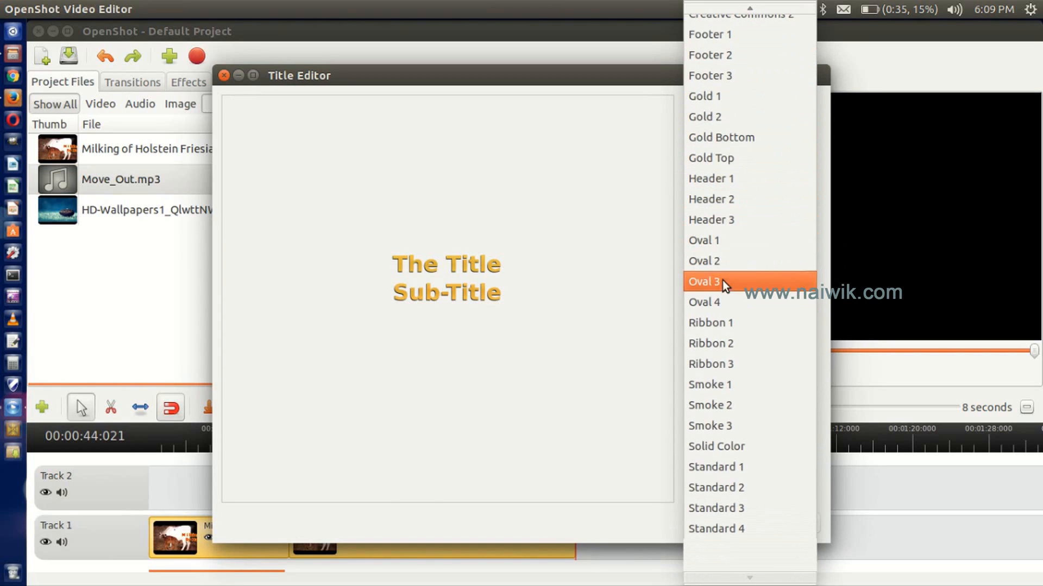
mouse_move(731, 261)
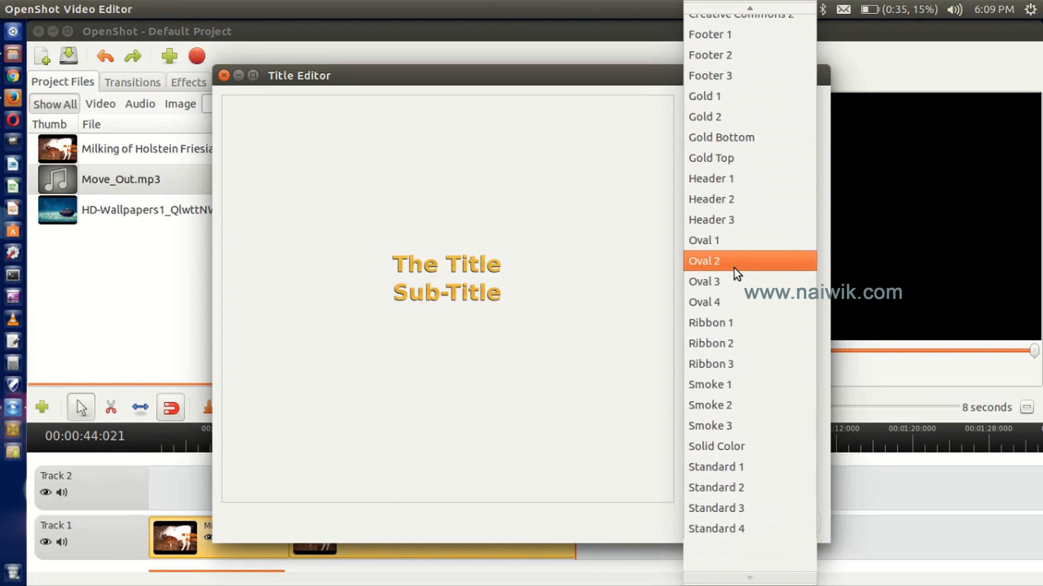
click(704, 260)
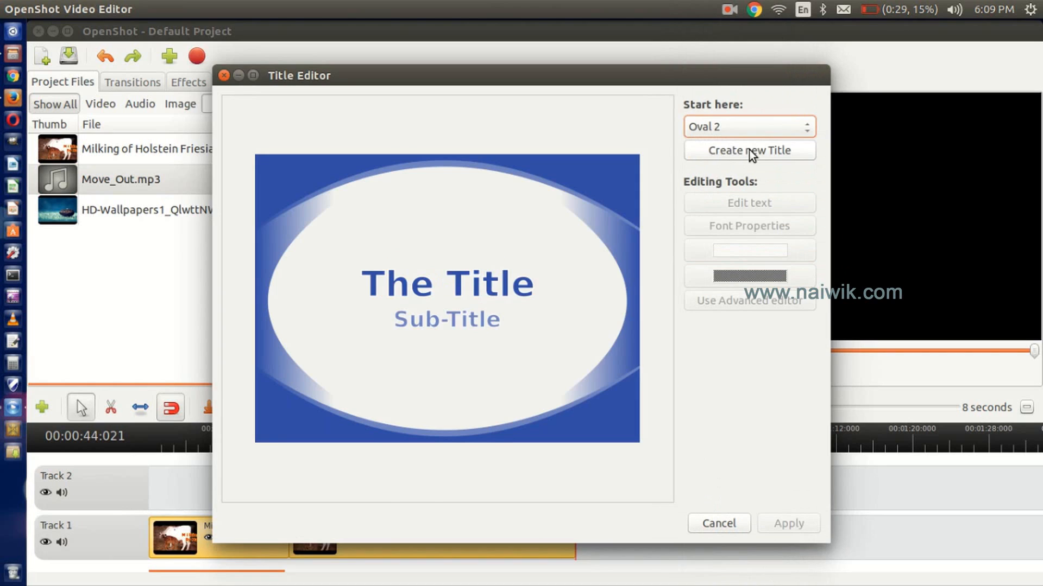
Create the title file reading 'Thanks for watching' with subtitle 'Like , share , Subscribe'
click(749, 150)
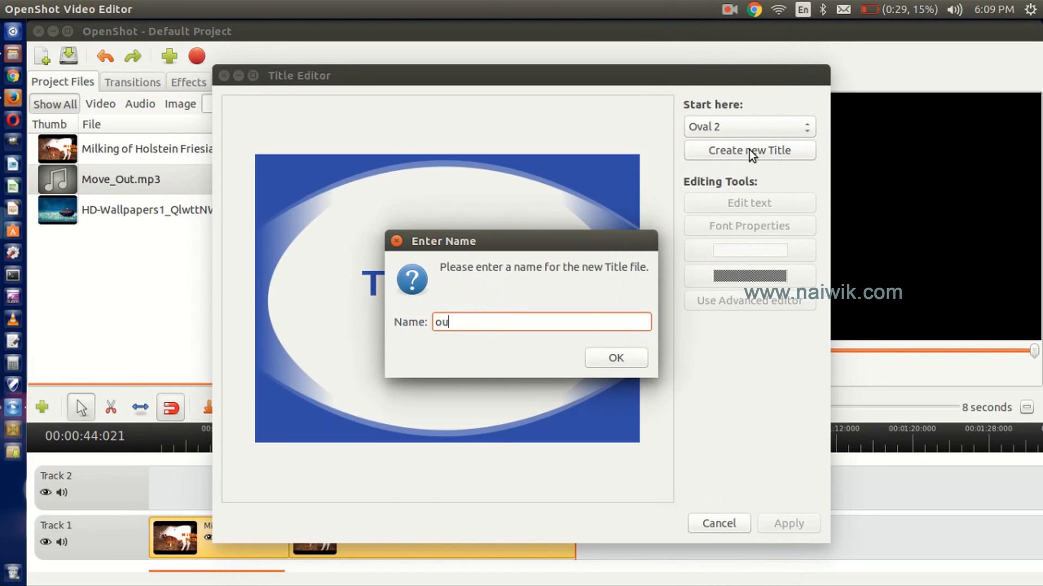
click(615, 357)
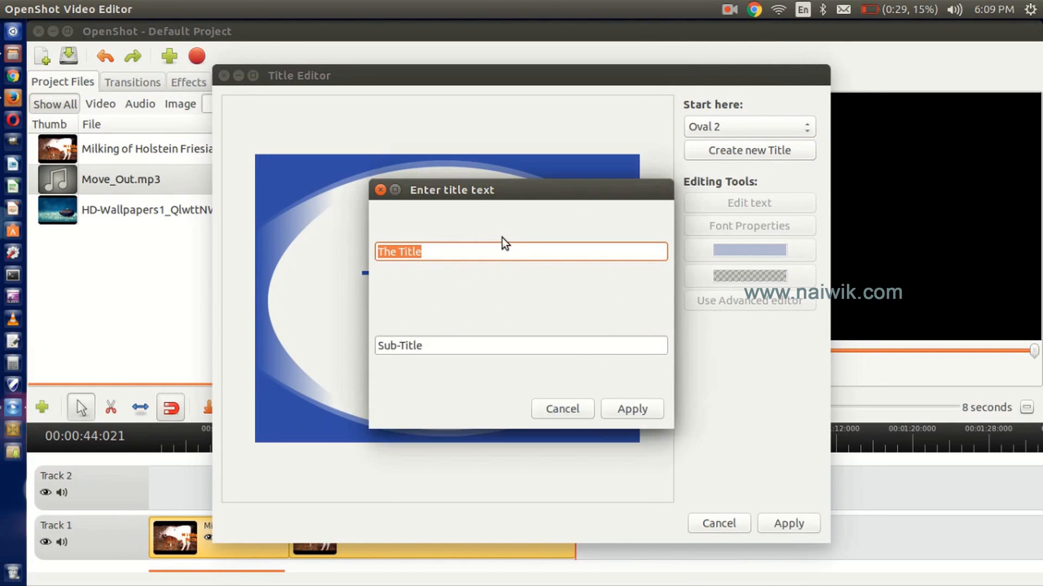
text(Thanks for watchin)
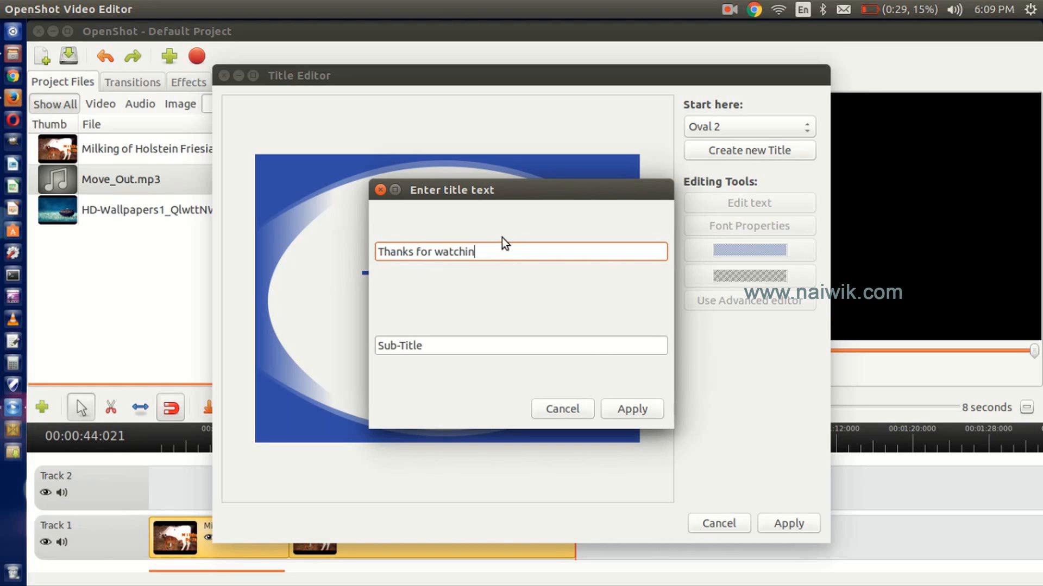
text(Like , share , Subsc)
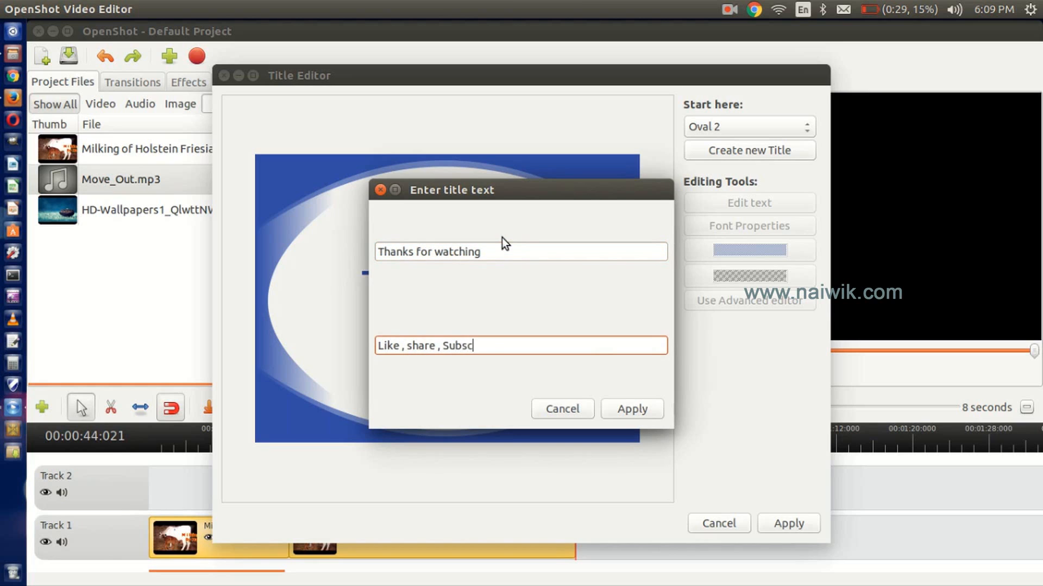
click(630, 410)
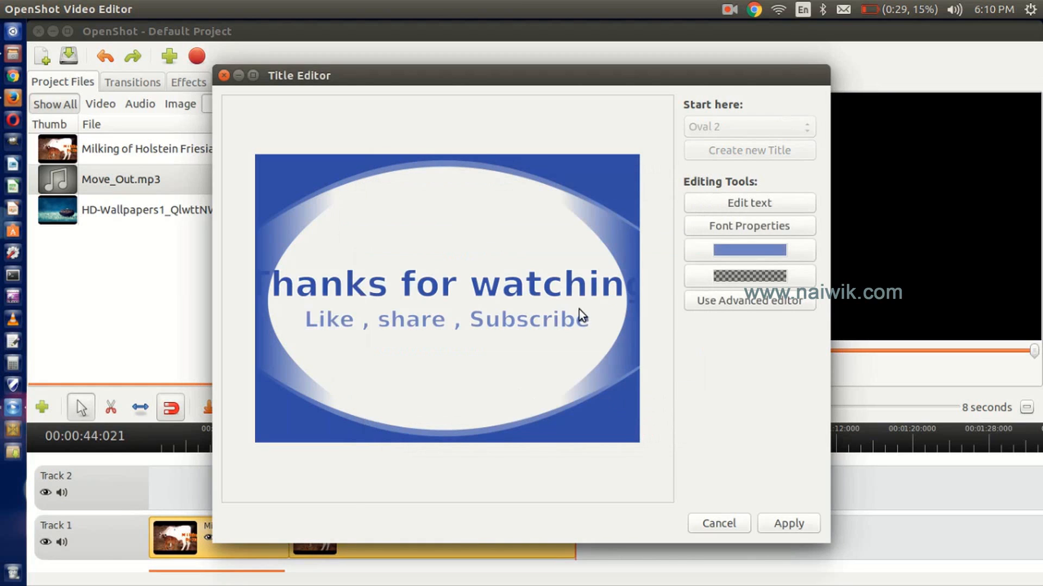
mouse_move(344, 291)
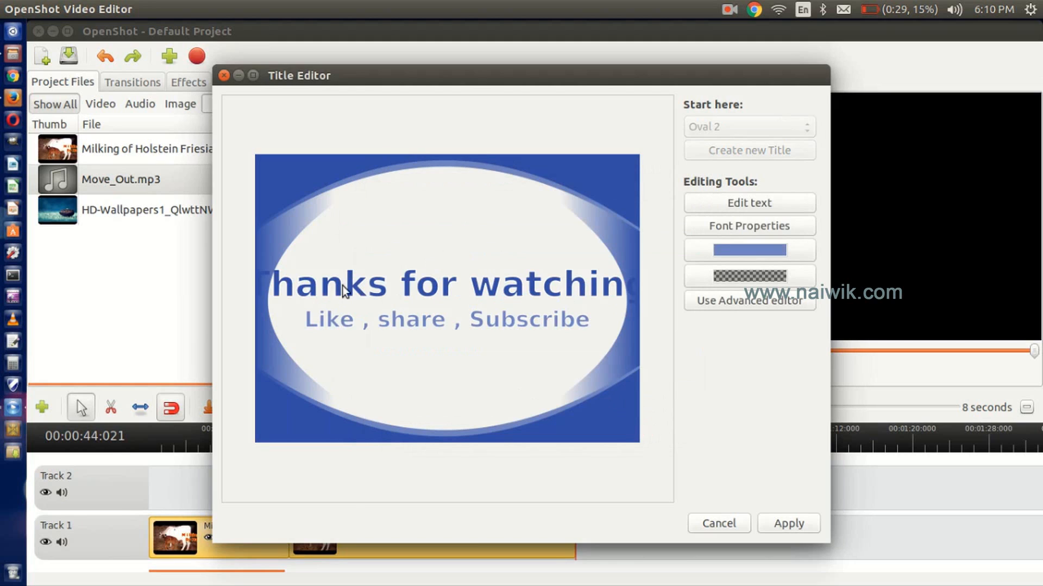
mouse_move(381, 289)
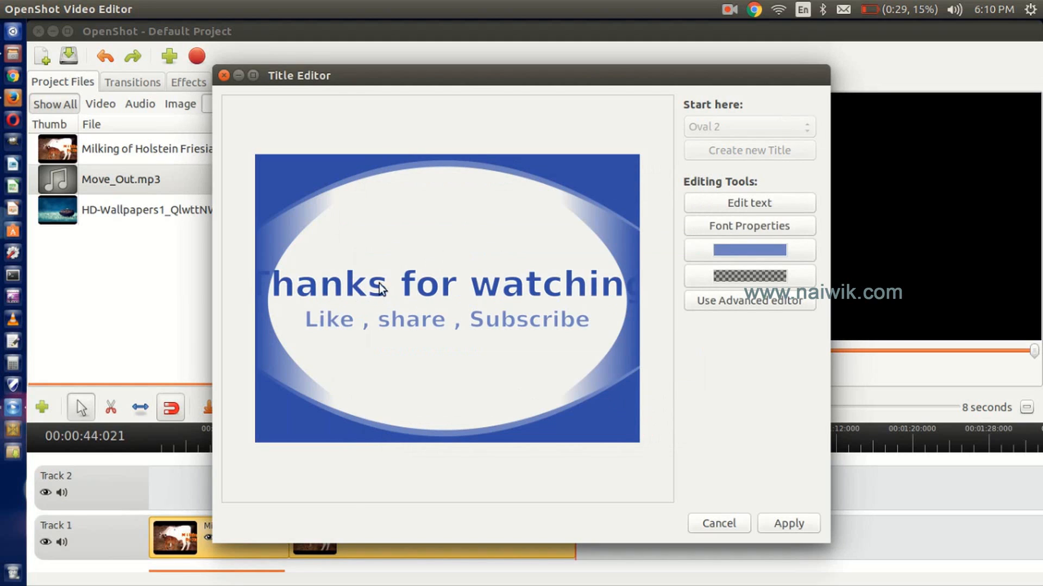
Apply a thin serif font, try the Advanced editor and dismiss the Inkscape-missing warning
click(749, 226)
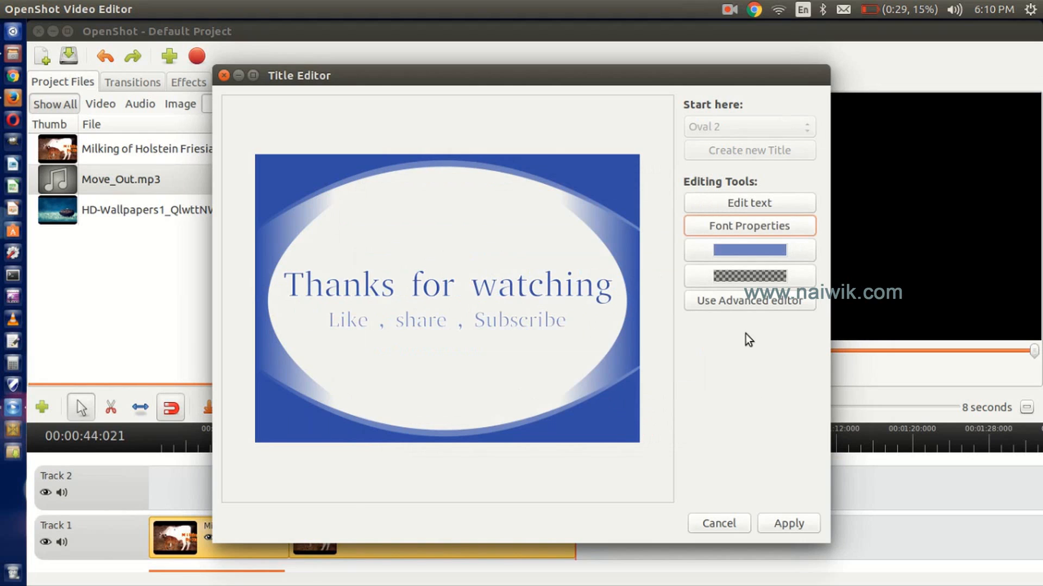
click(748, 301)
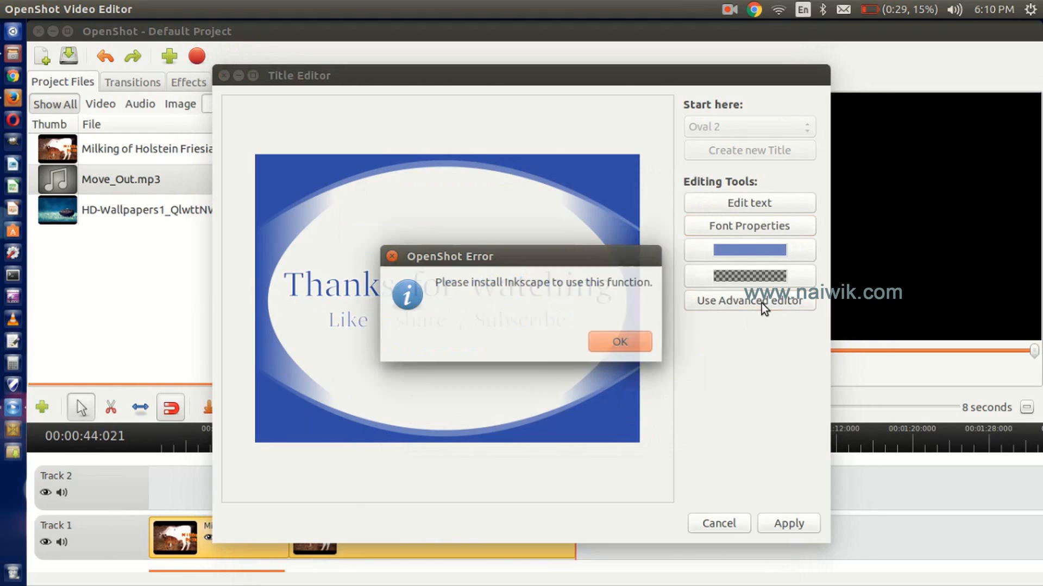
mouse_move(486, 296)
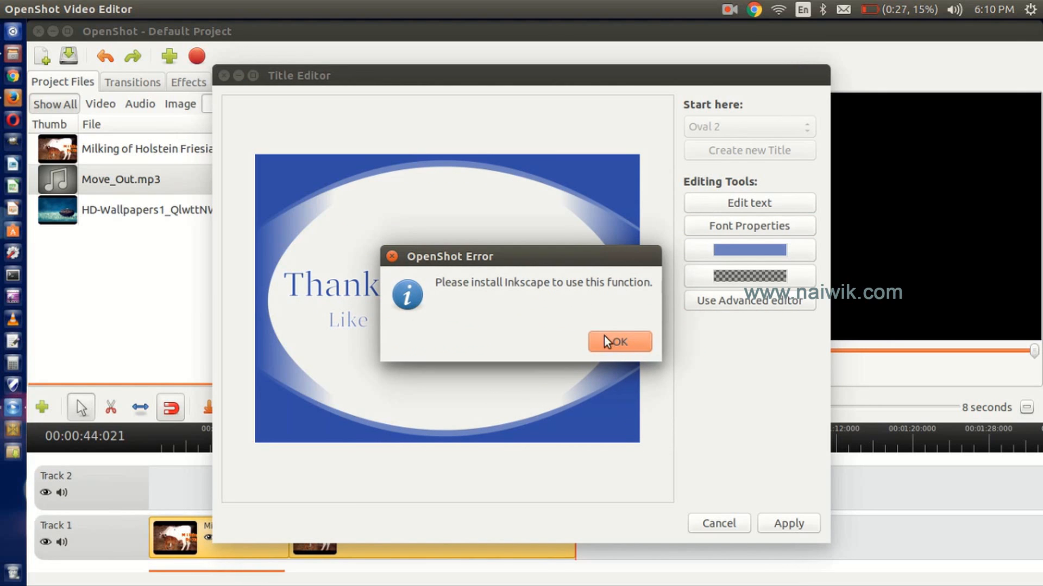
click(618, 342)
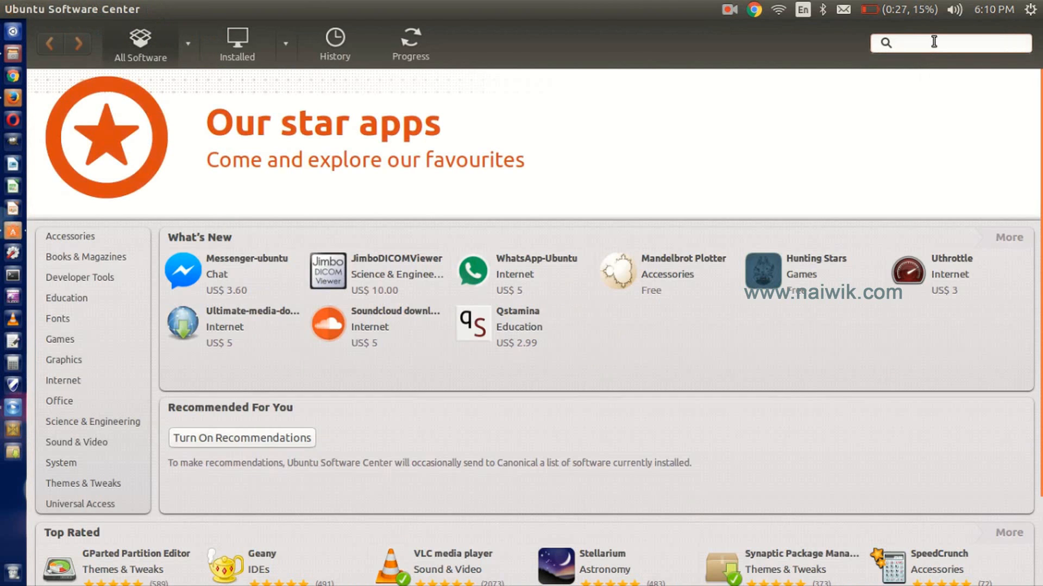
Search 'inkscape' in Ubuntu Software Center and install Inkscape Vector Graphics Editor, authenticating when prompted
text(inks)
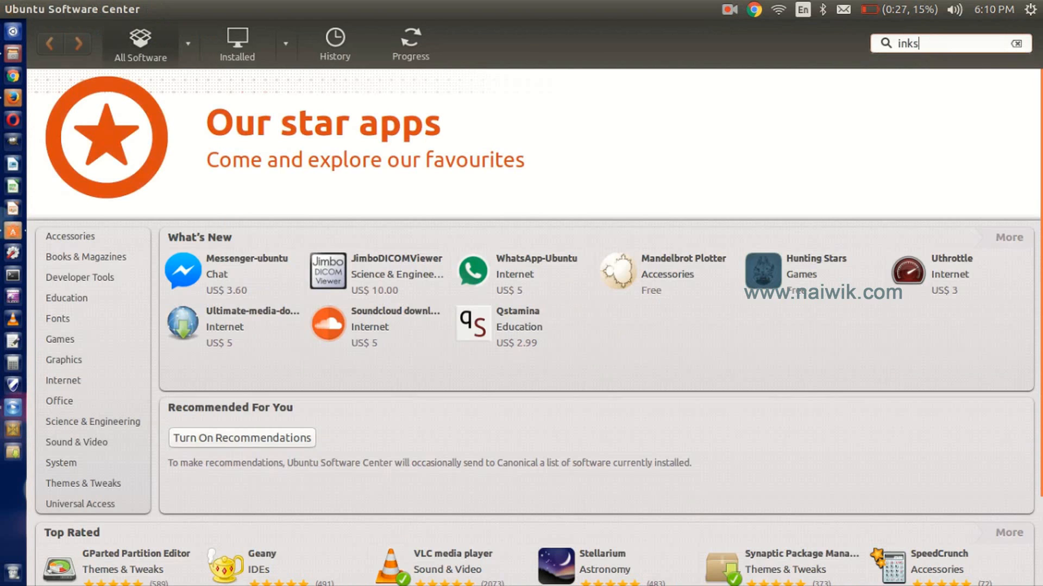
text(cape)
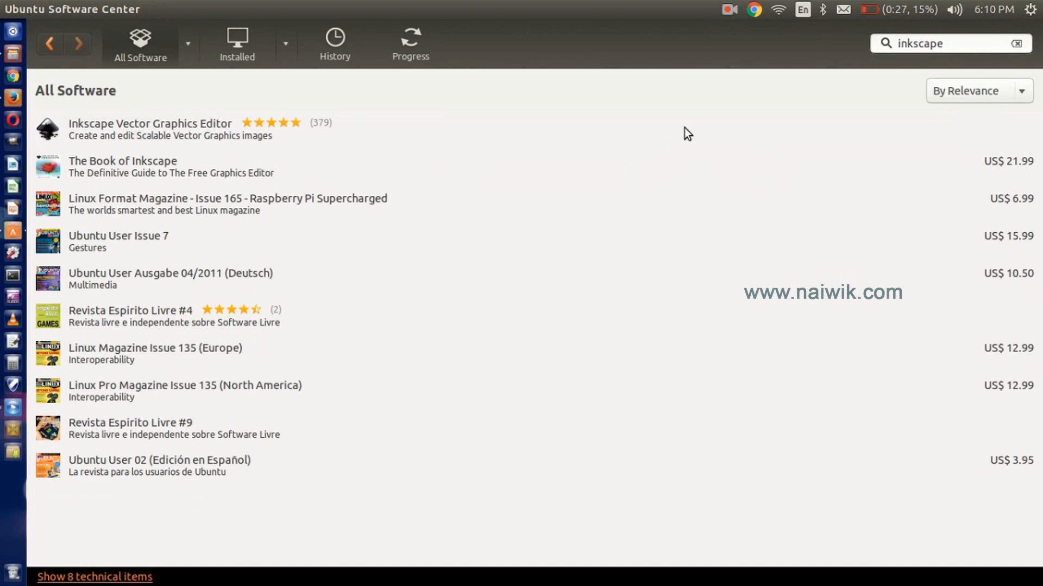
click(149, 130)
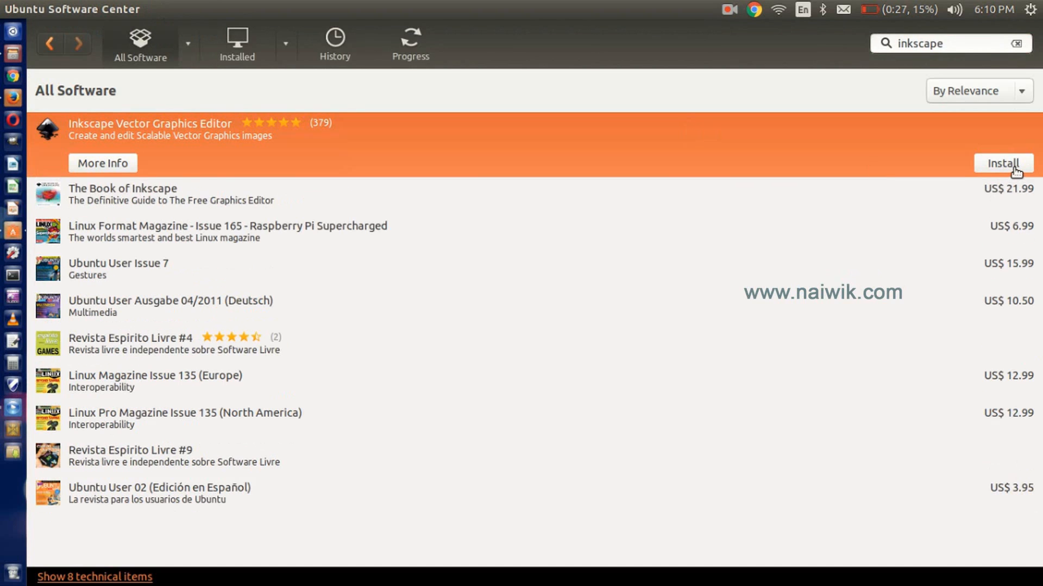
click(1002, 164)
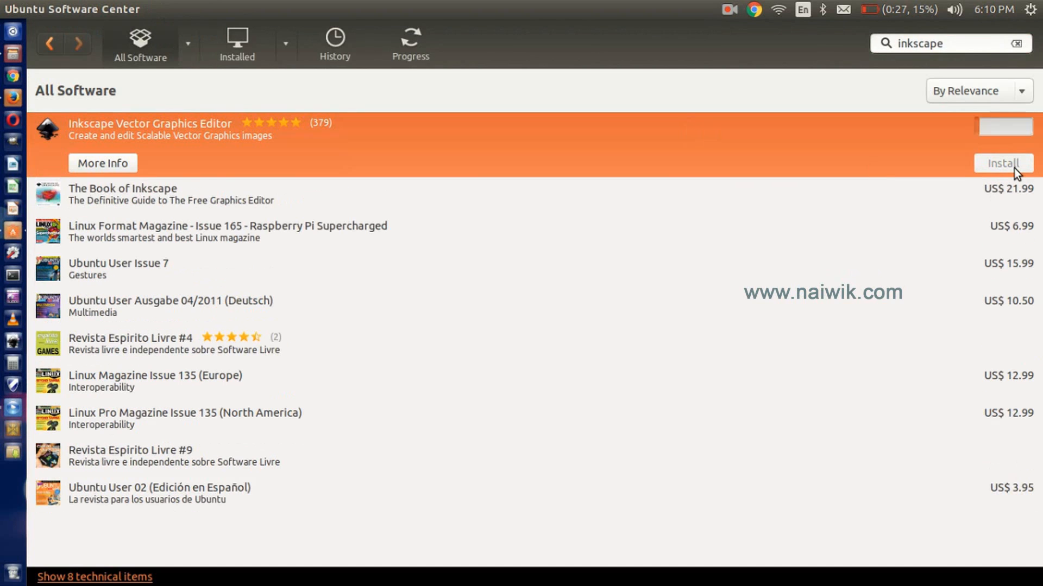
click(1002, 163)
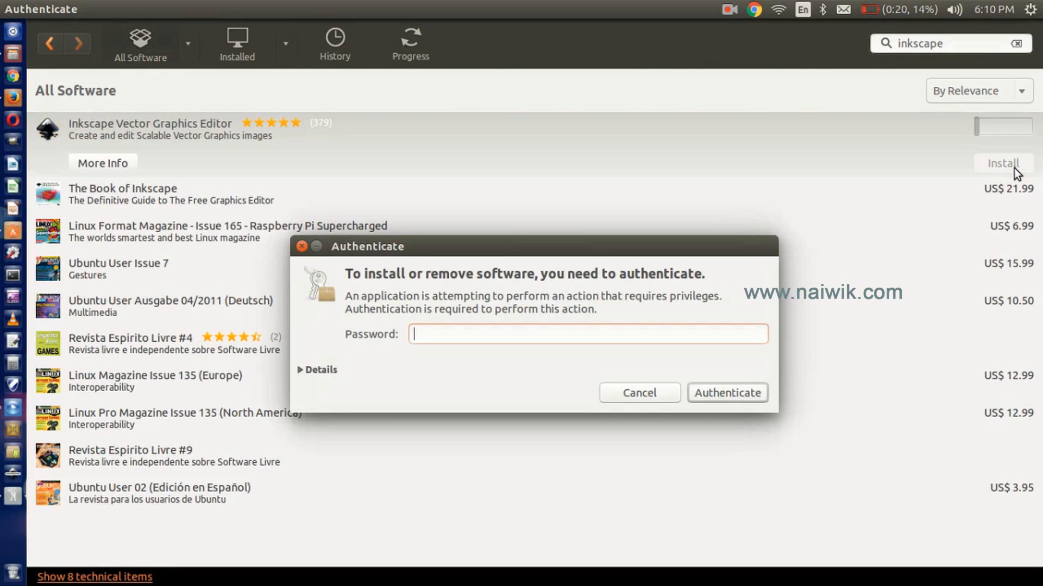
click(726, 392)
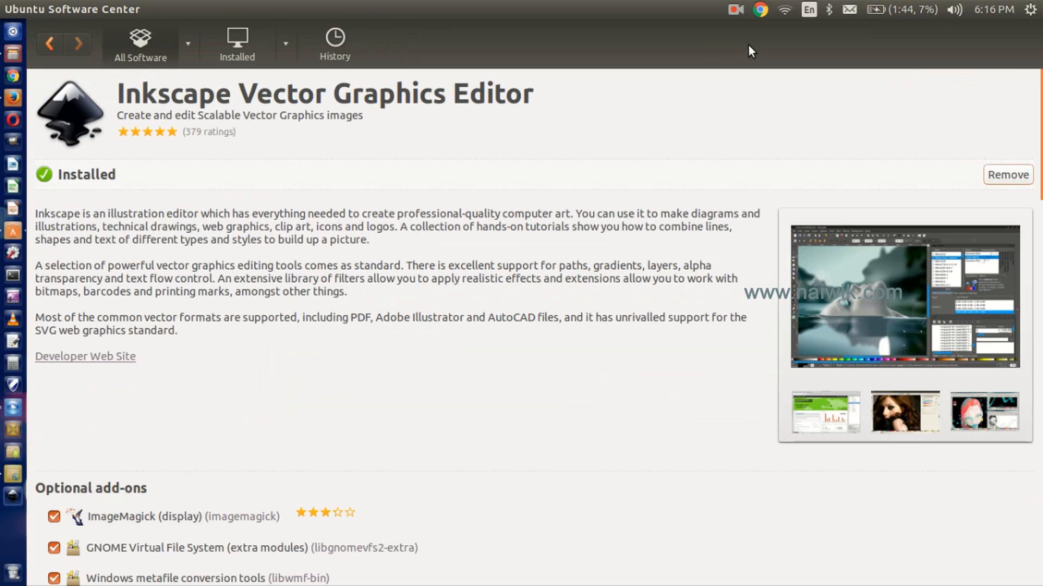
mouse_move(526, 158)
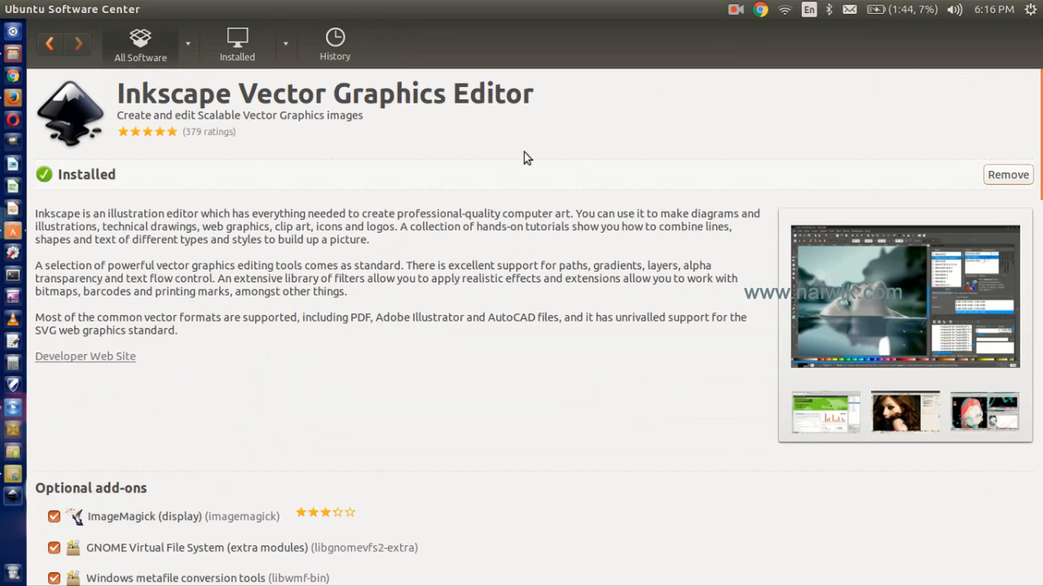
mouse_move(487, 210)
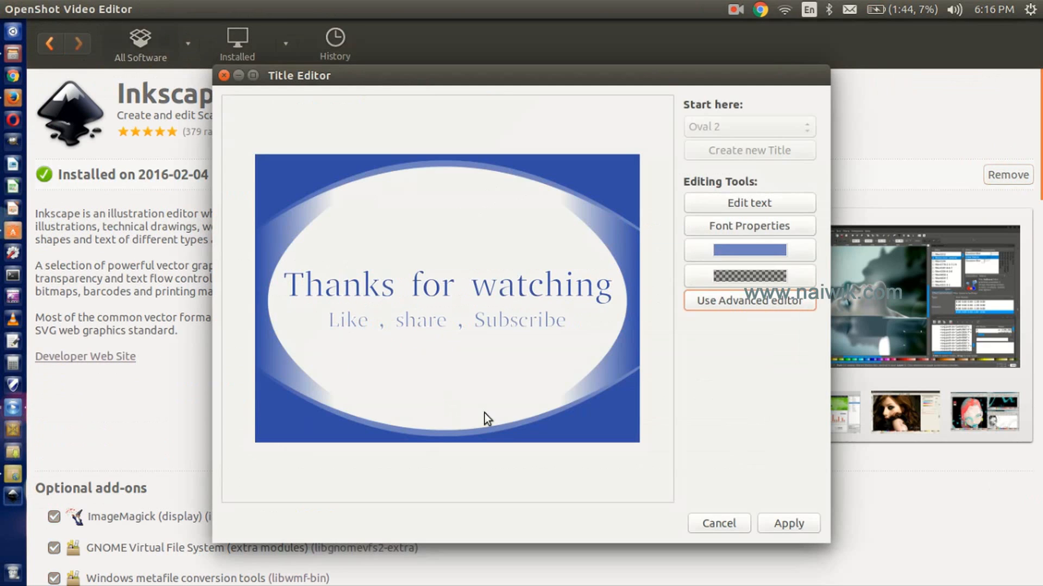
mouse_move(792, 304)
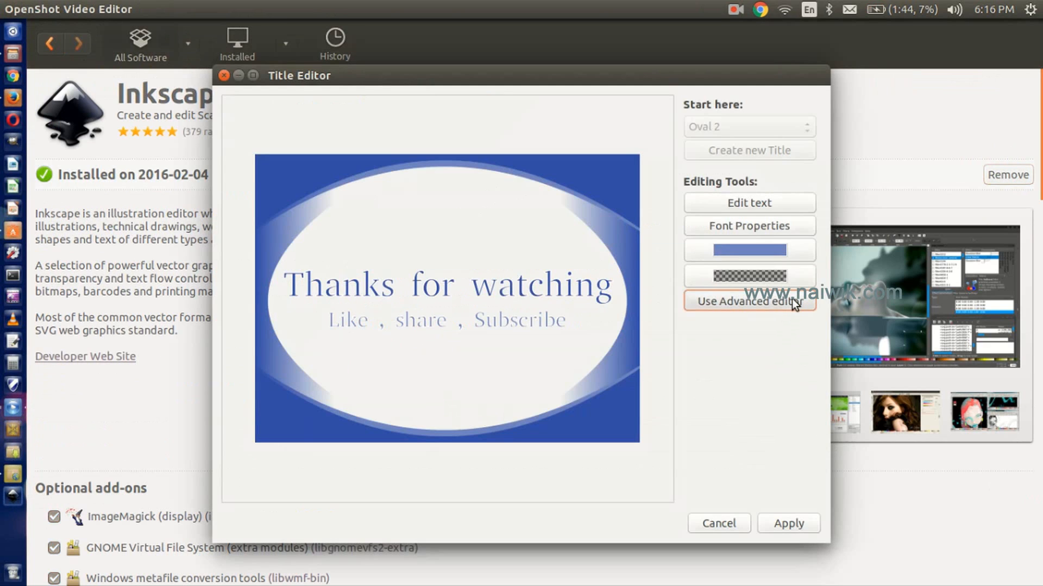
Edit the title in Inkscape's advanced editor, shrink the 'Thanks for watching' heading to size 100 and save outro.svg
click(749, 301)
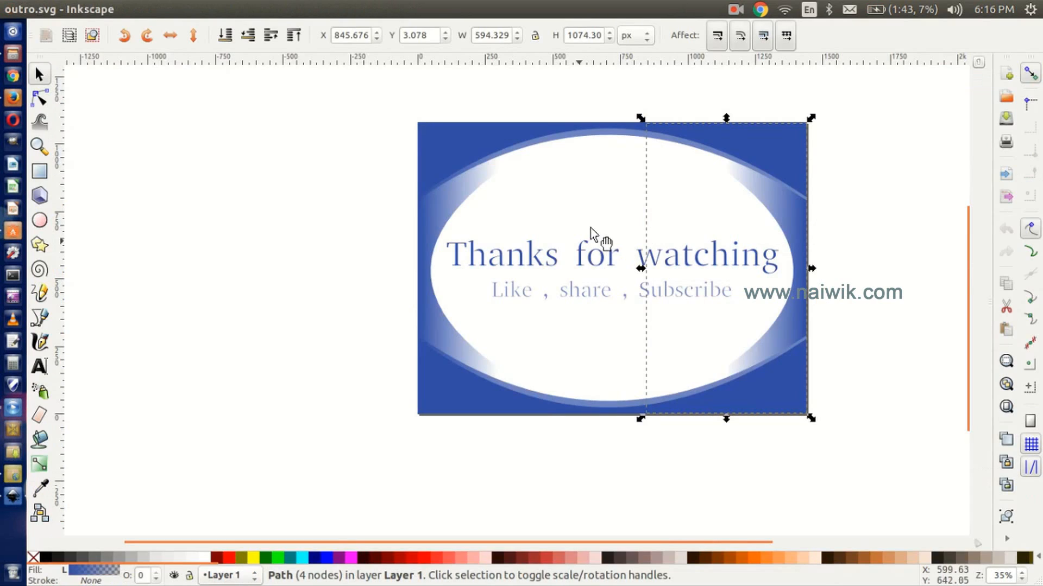
mouse_move(606, 268)
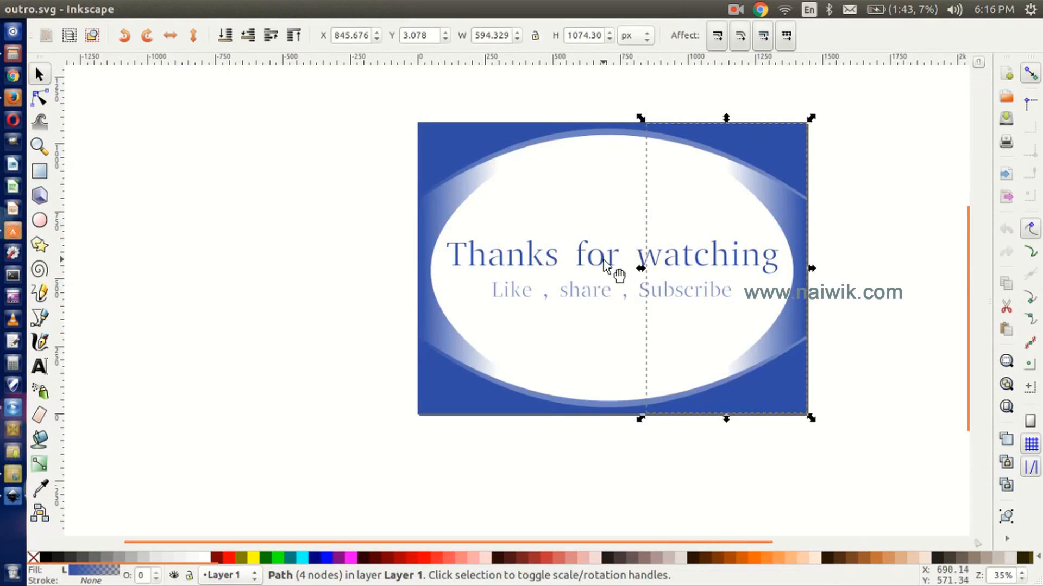
mouse_move(649, 157)
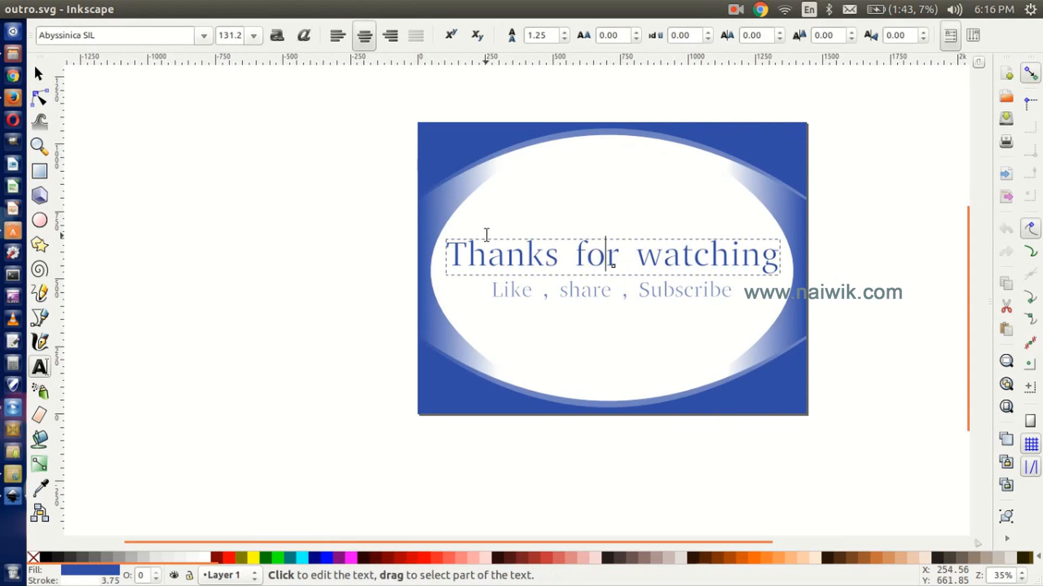
triple_click(598, 256)
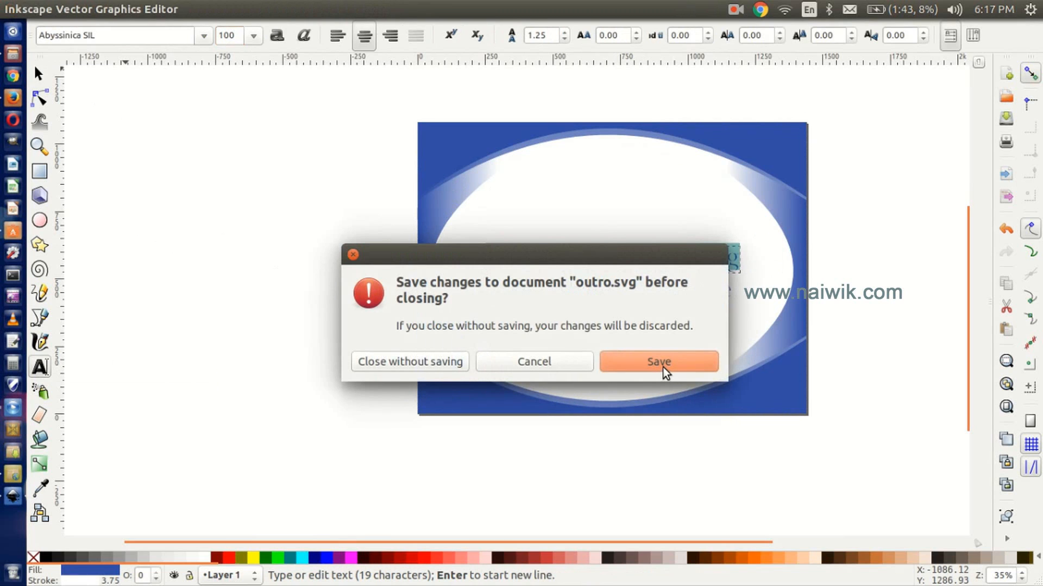
click(658, 361)
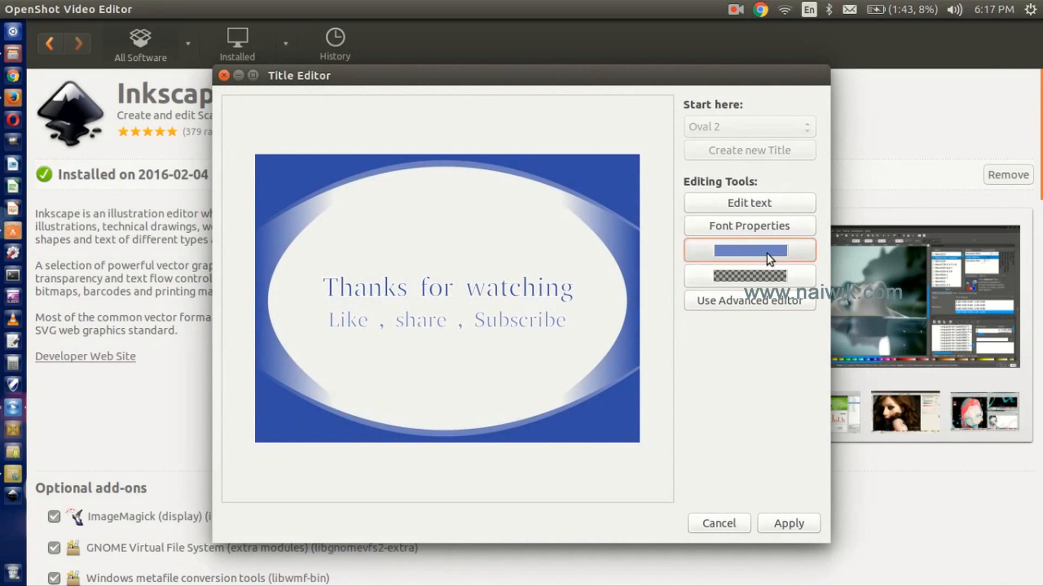
Set the title text colour to orange-red #F13E1A in the Pick a Color dialog
click(748, 250)
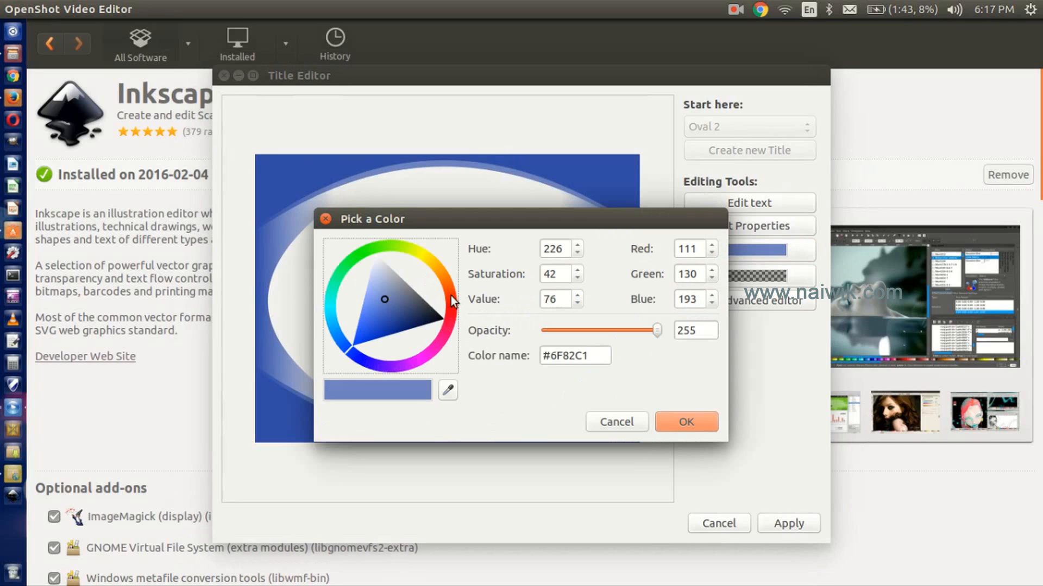
click(433, 300)
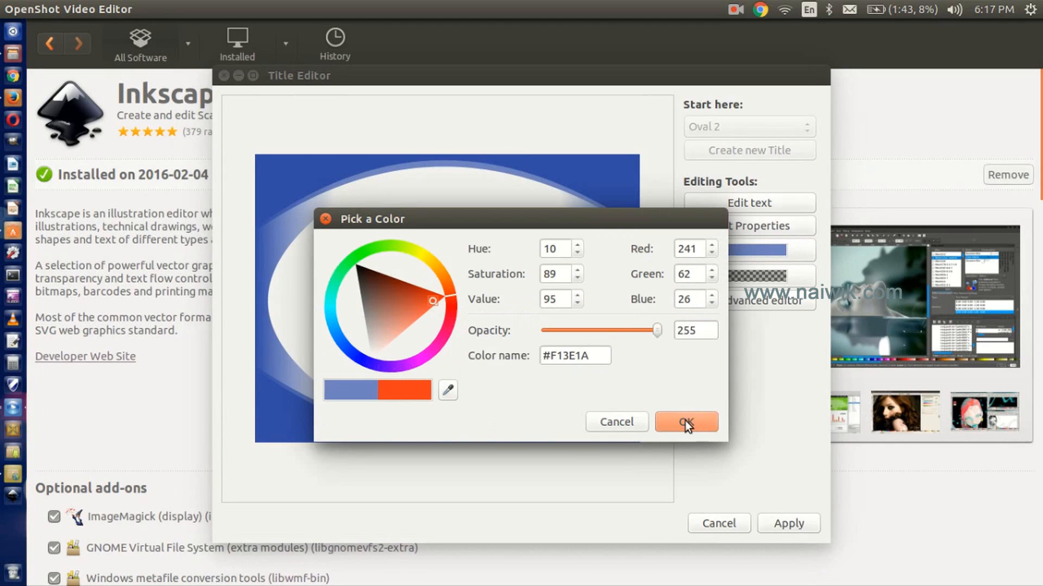
click(686, 422)
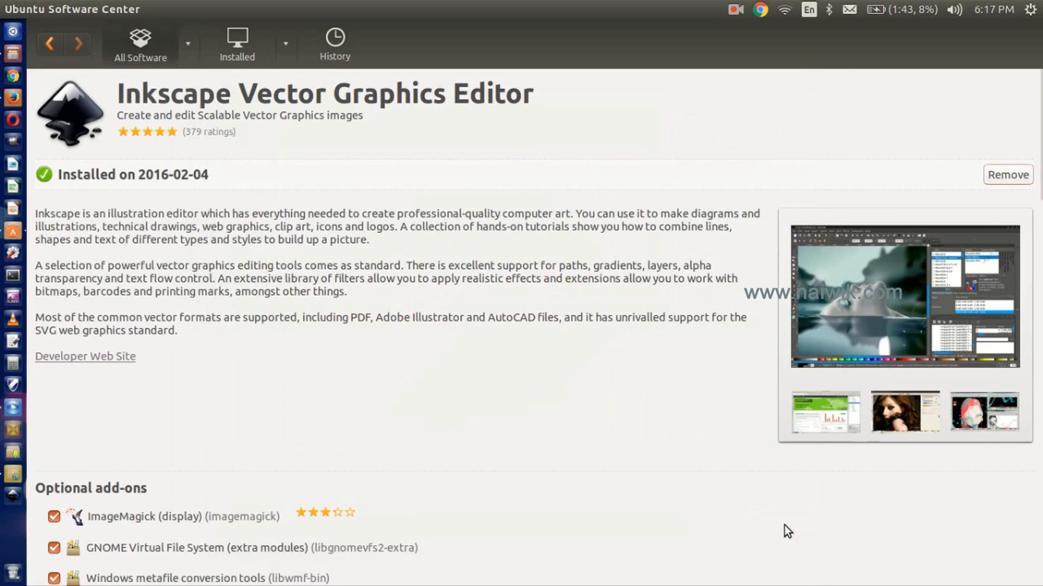
mouse_move(14, 410)
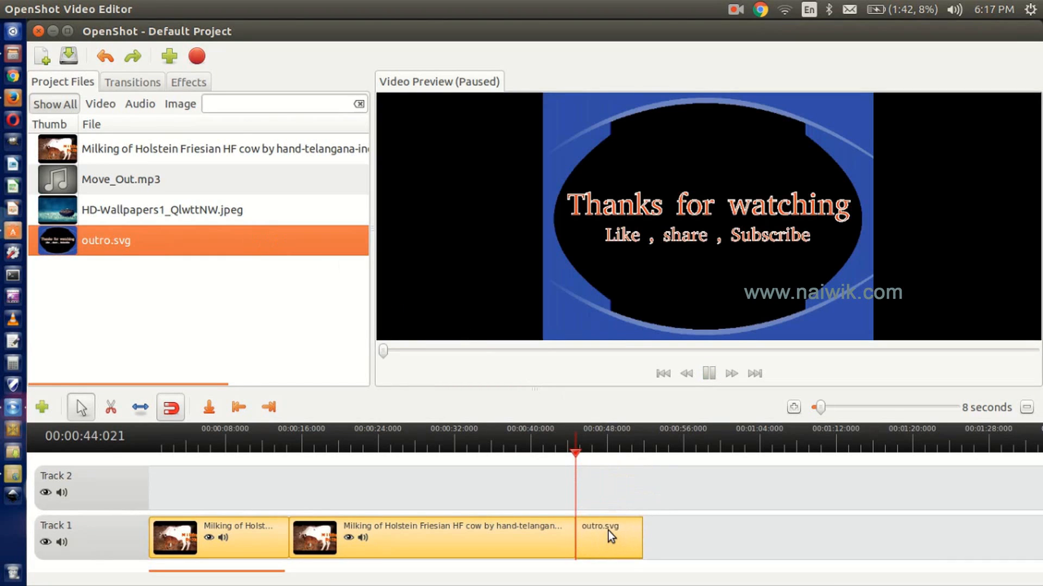
Select the outro.svg title clip on Track 1 and preview the project to its end
click(188, 81)
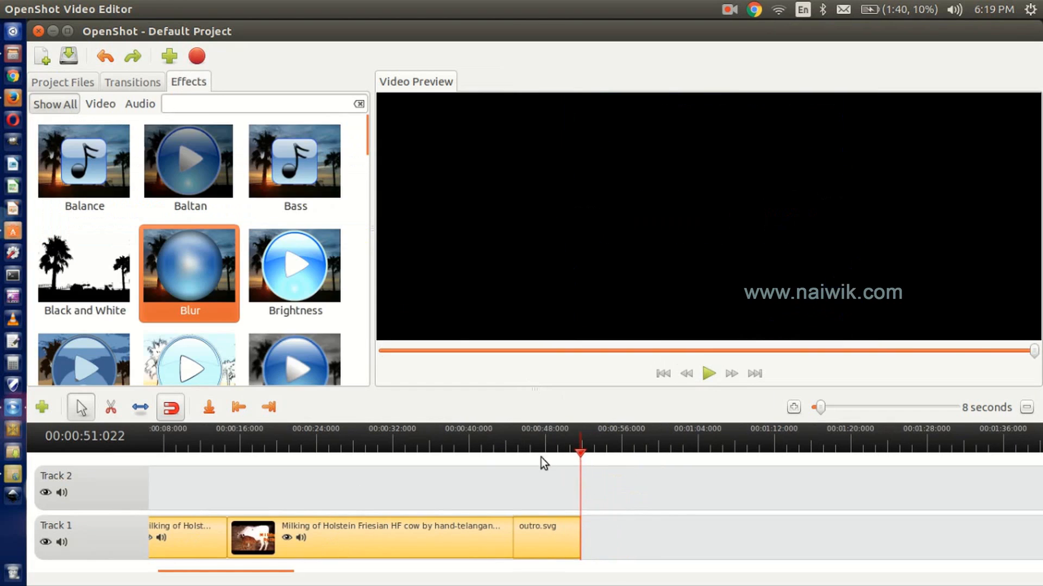
mouse_move(172, 177)
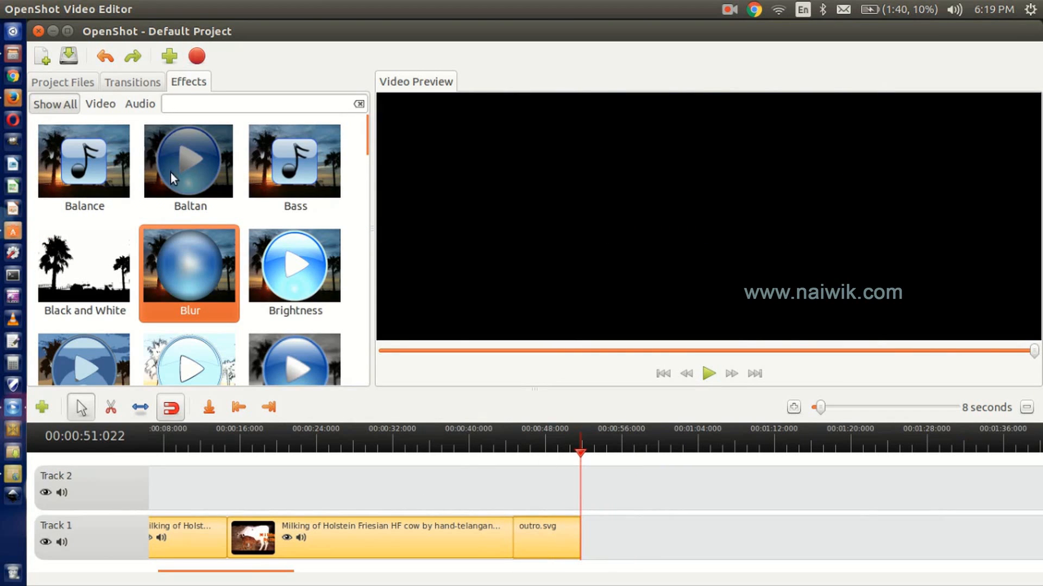
mouse_move(79, 9)
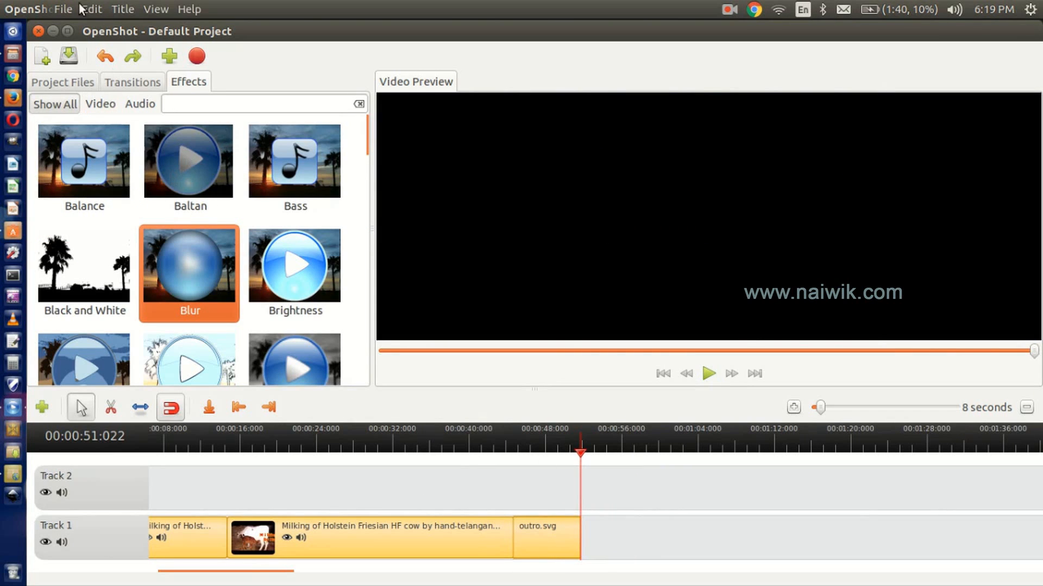
Start Export Video from the File menu with the Web profile targeting YouTube-HD
click(63, 8)
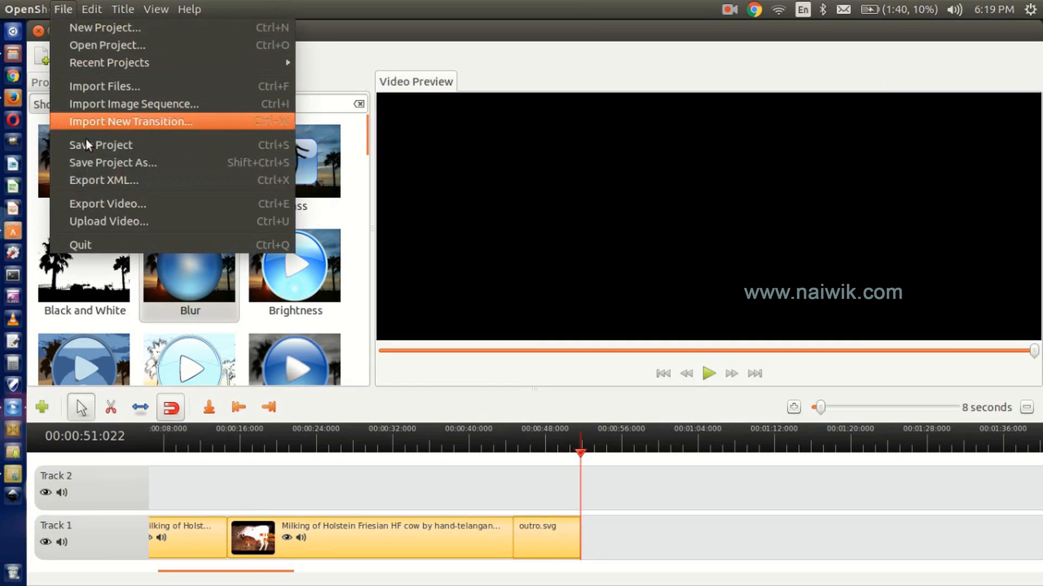
click(108, 203)
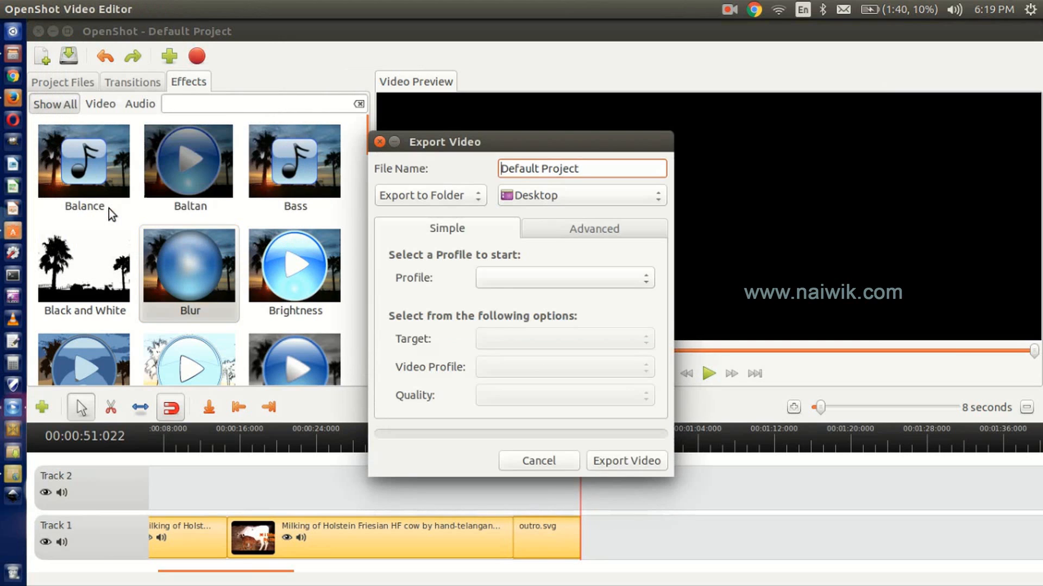
mouse_move(564, 275)
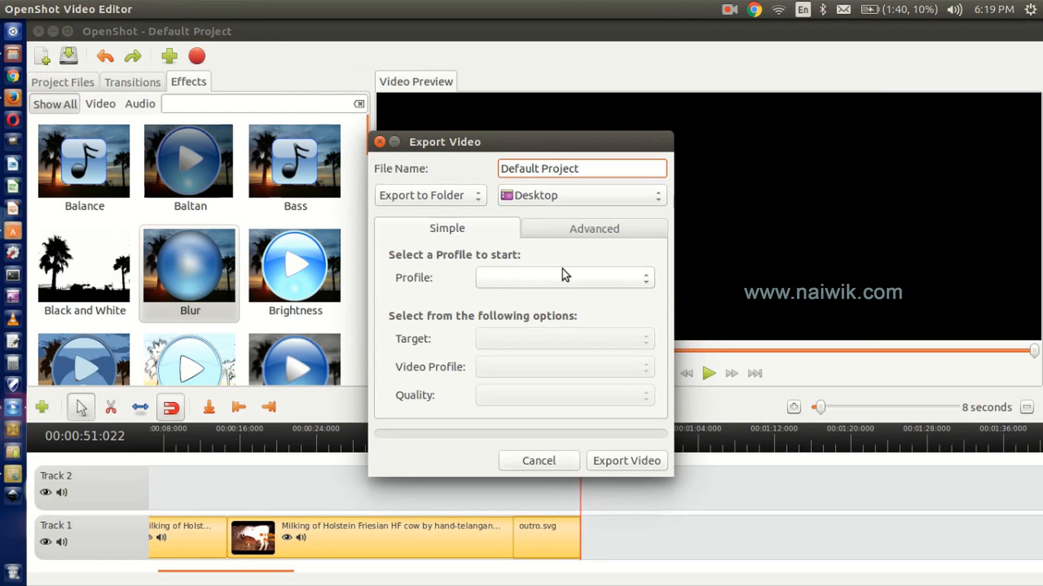
click(564, 277)
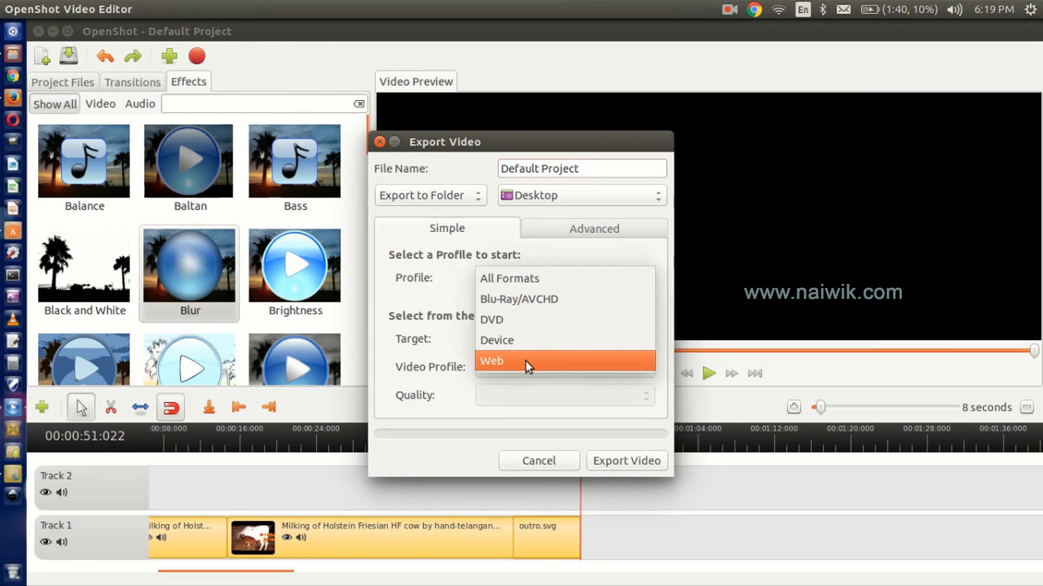
click(527, 360)
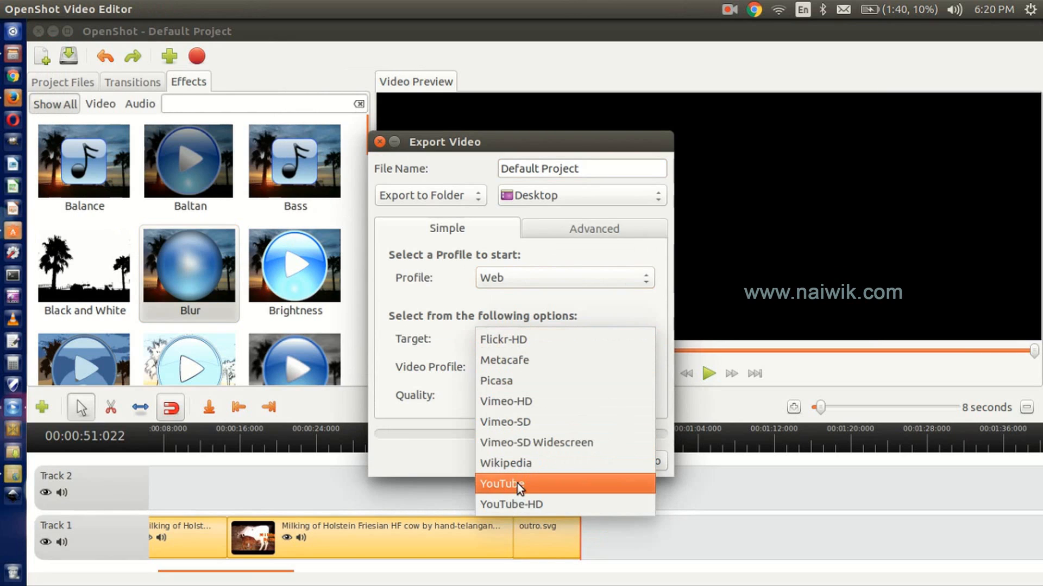
click(511, 504)
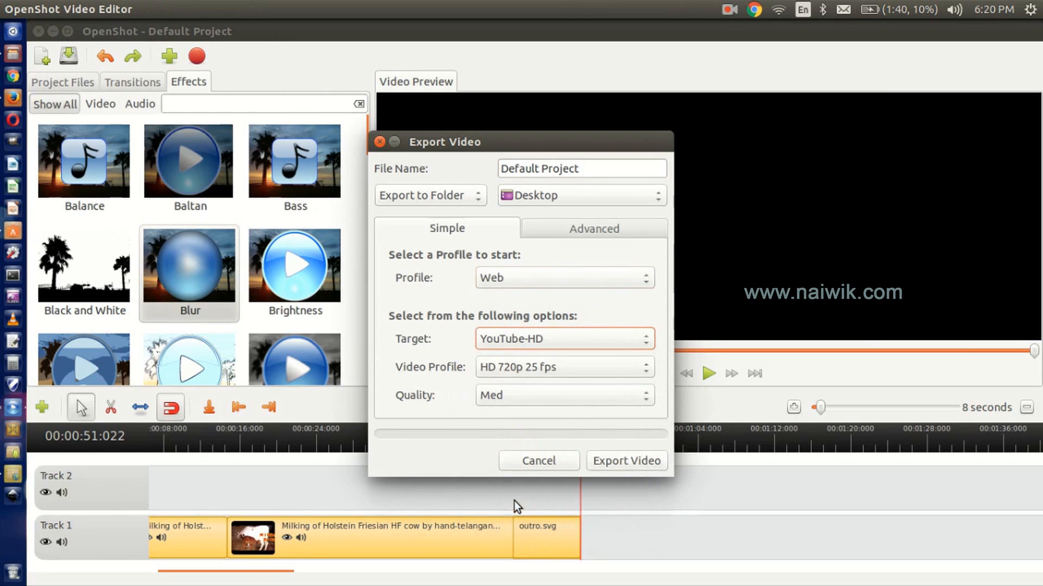
mouse_move(517, 370)
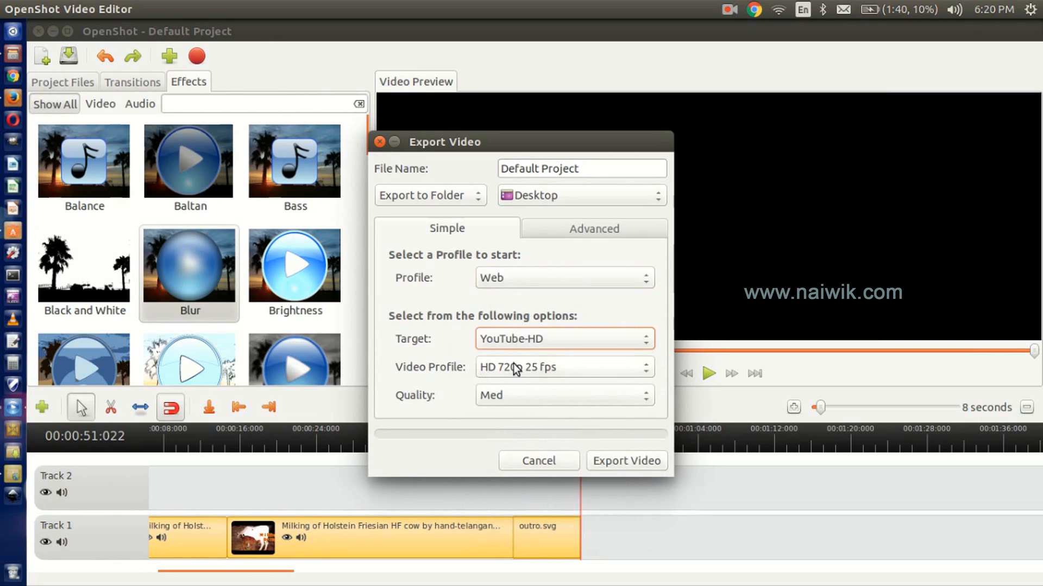
mouse_move(539, 379)
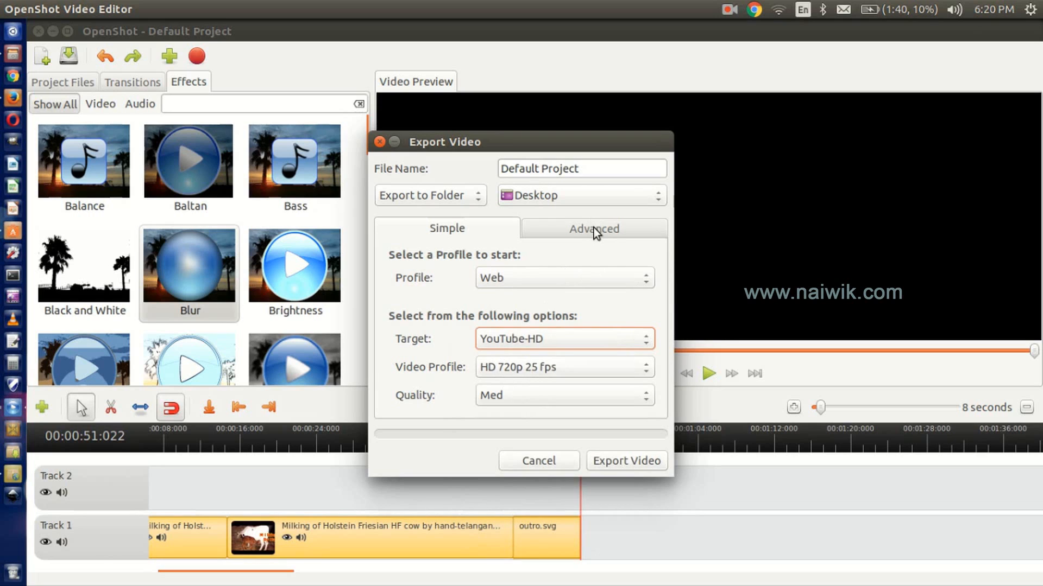
Set the Advanced export profile to HDV 1080 25p 1920x1080 and render the video to the Desktop
click(592, 228)
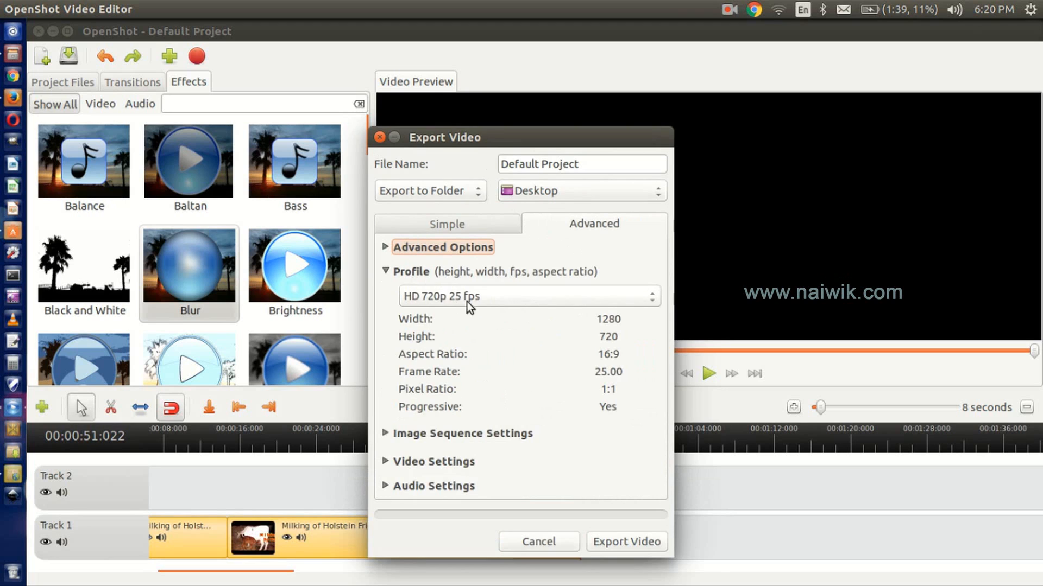
click(529, 295)
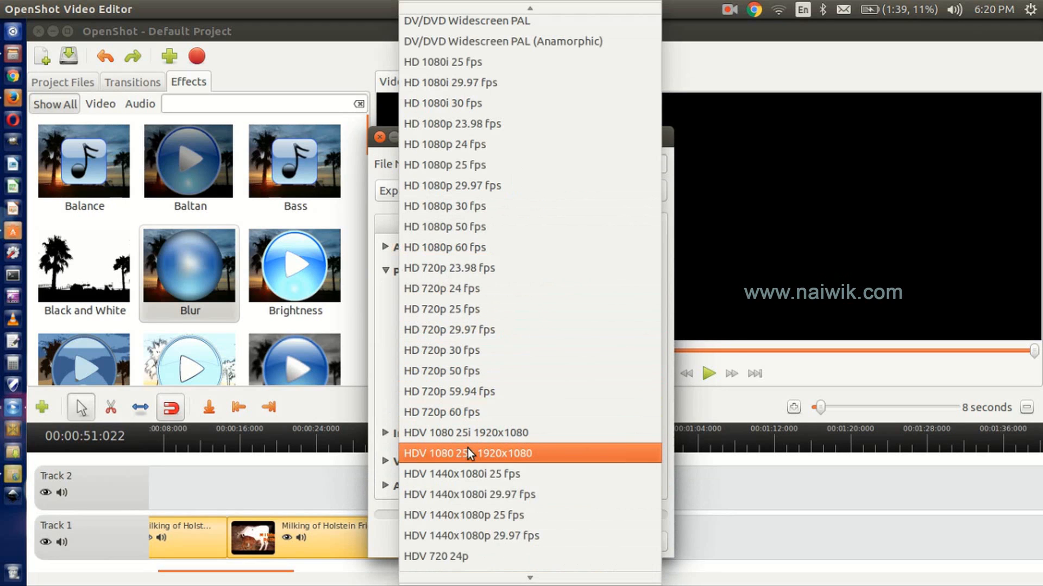
click(467, 453)
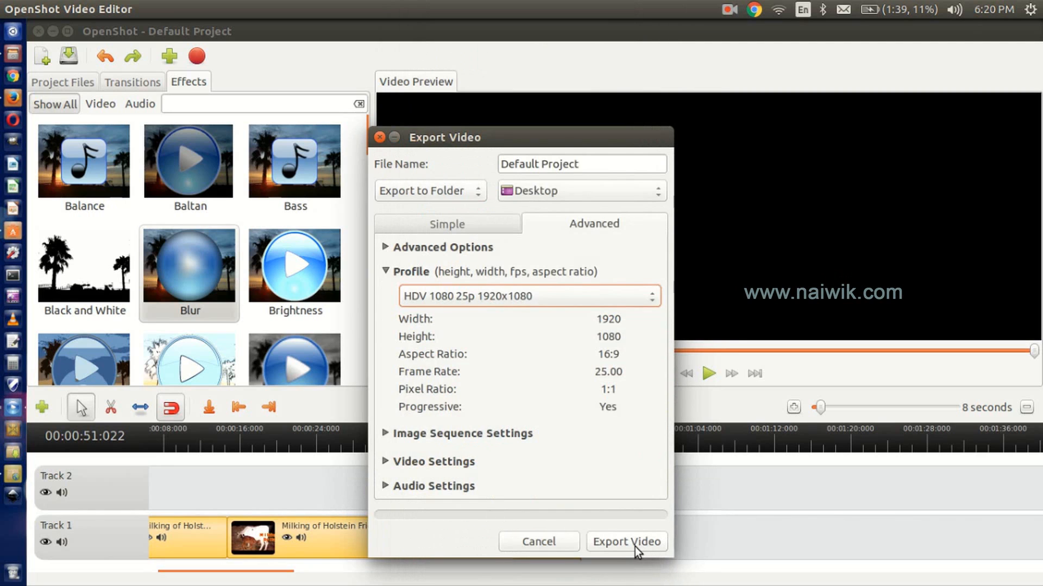
click(625, 541)
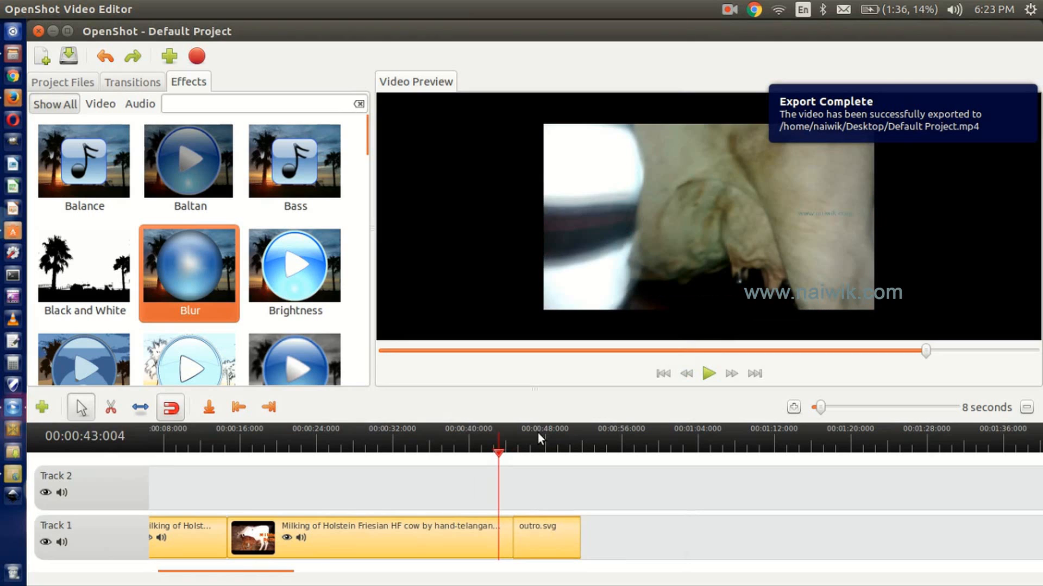
mouse_move(19, 54)
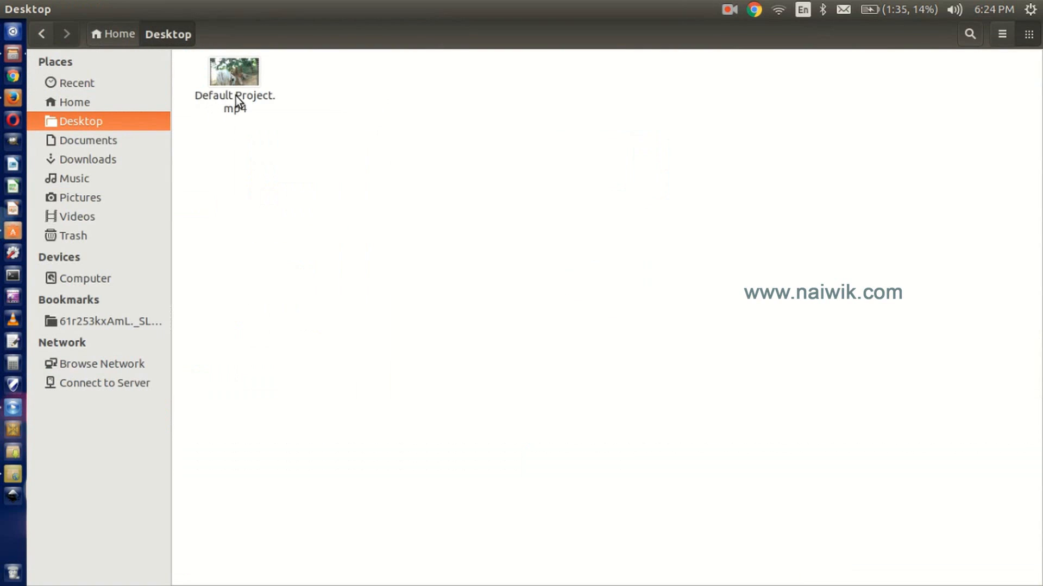
Play the exported Default Project.mp4 from the Desktop in VLC
click(233, 80)
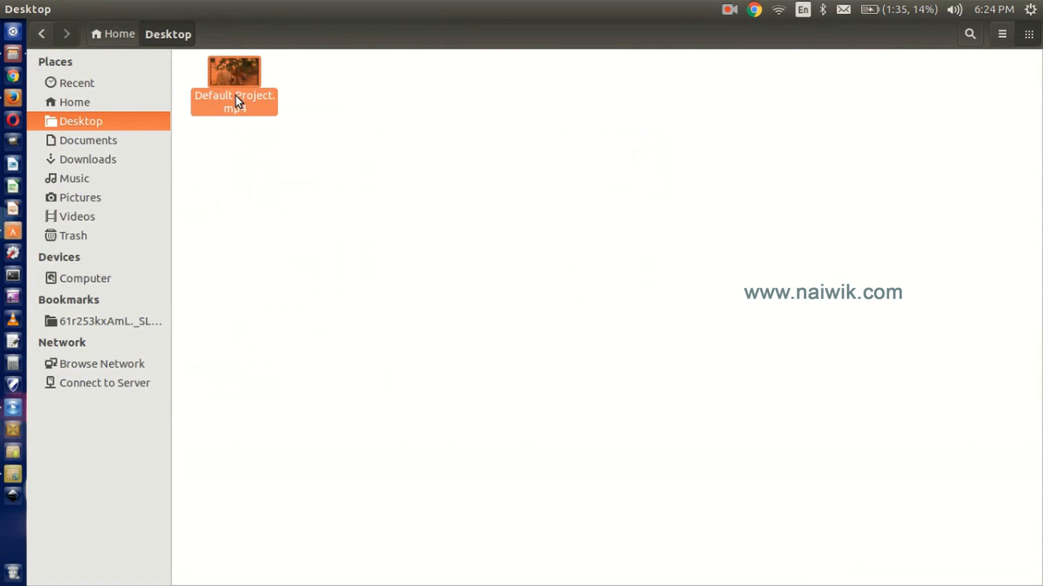
double_click(234, 70)
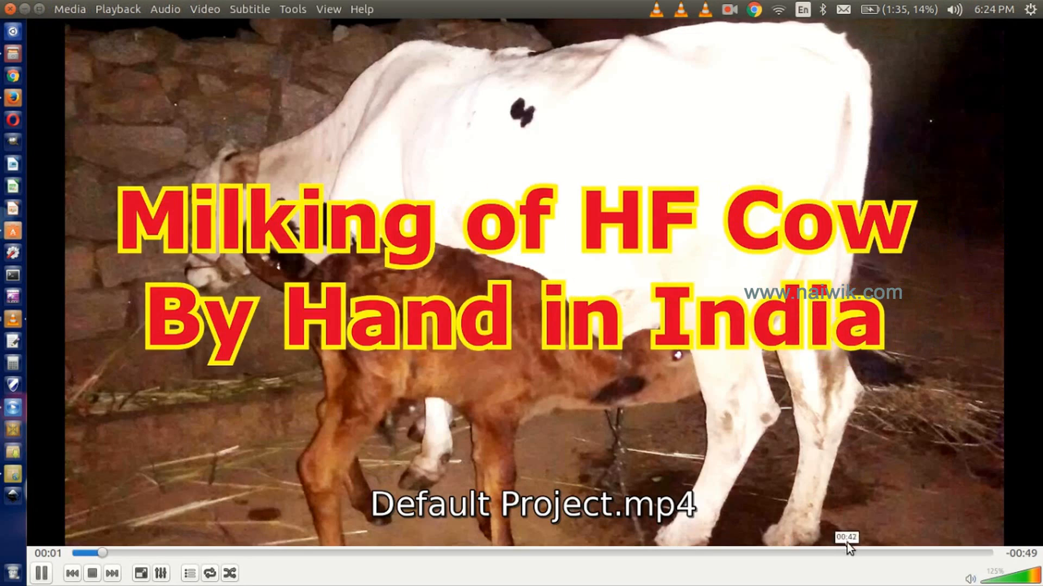